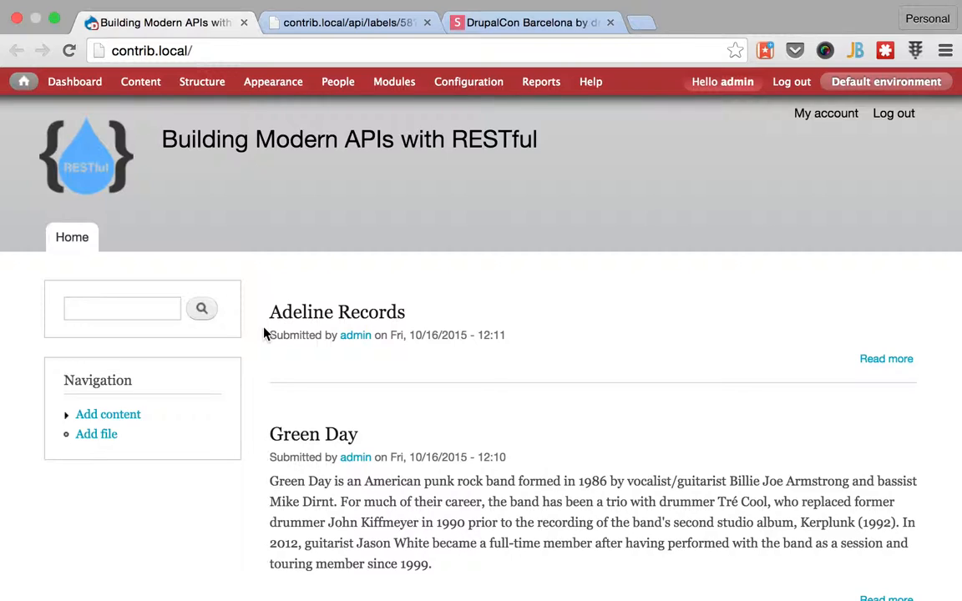
Leave the Drupal demo homepage and bring up the DrupalCon 'REST in Drupal 8' slide
{"action": "left_click", "coordinate": [541, 81]}
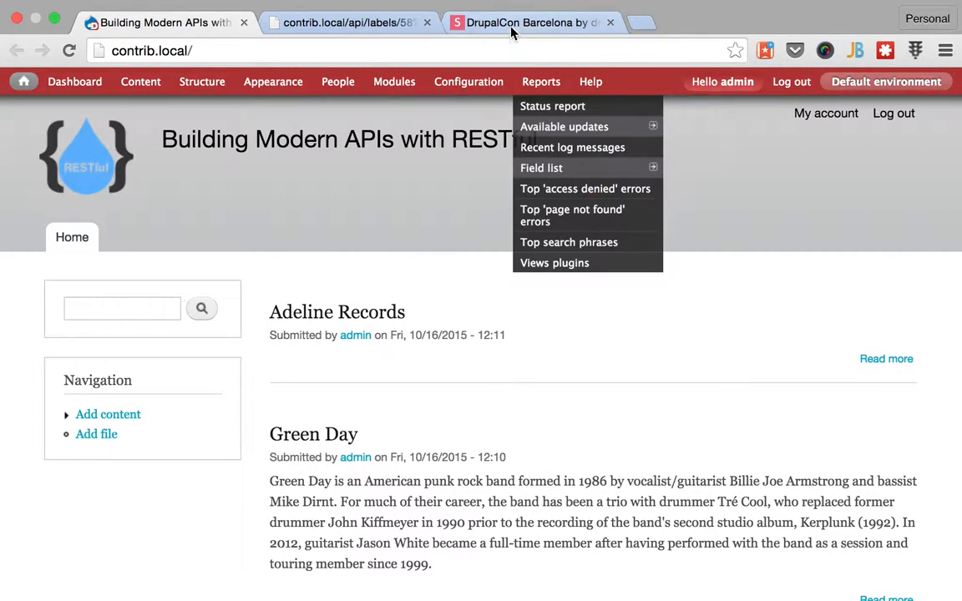
{"action": "left_click", "coordinate": [530, 22]}
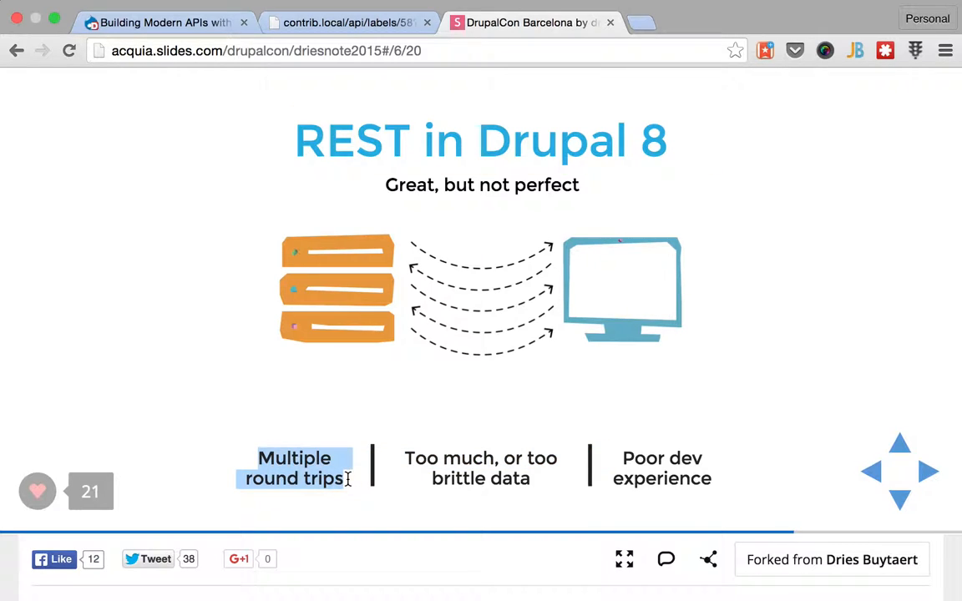
Glance at label 58's API response, revisit the slide, then return to the Drupal homepage
{"action": "left_click", "coordinate": [342, 23]}
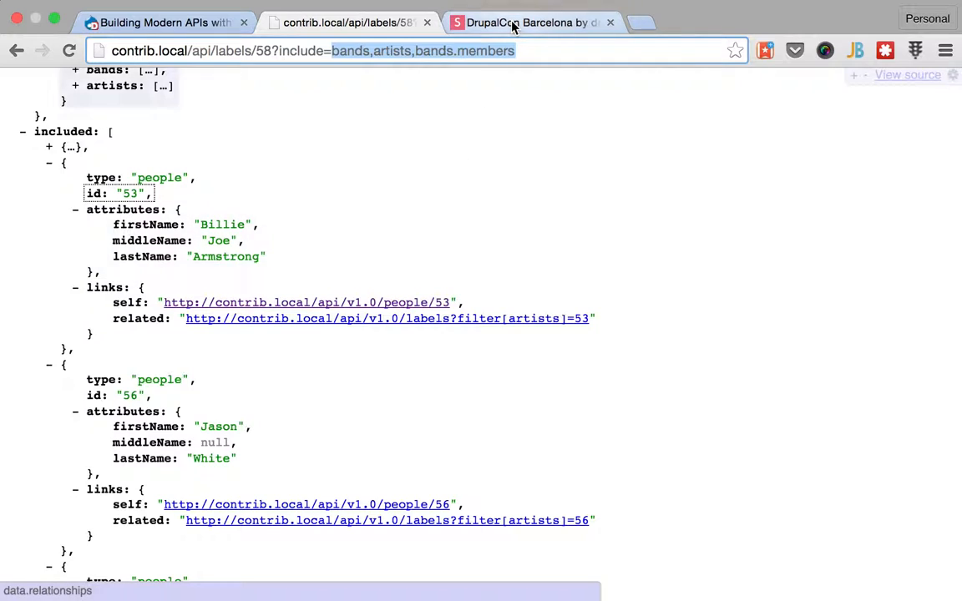
{"action": "left_click", "coordinate": [531, 22]}
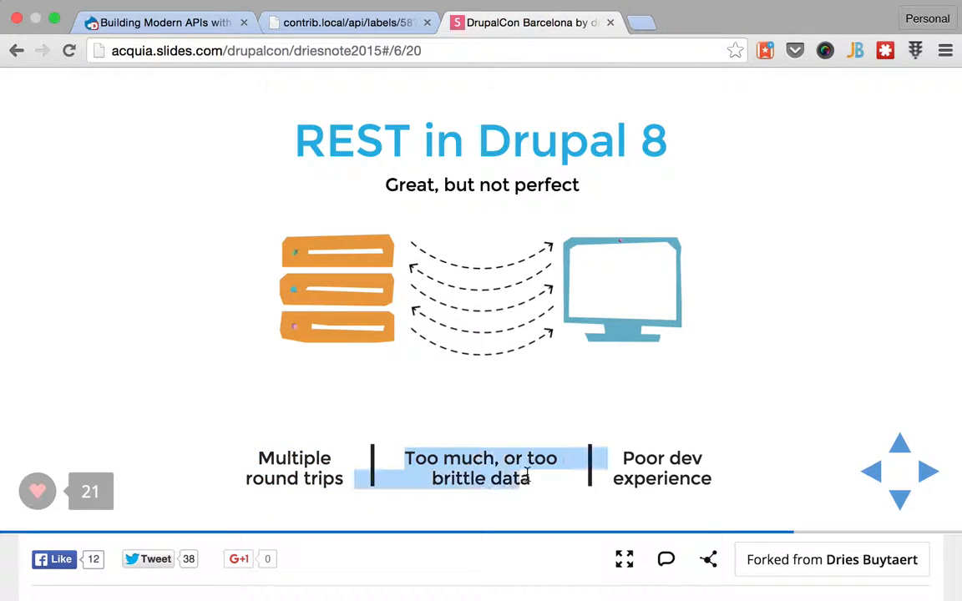
{"action": "mouse_move", "coordinate": [533, 482]}
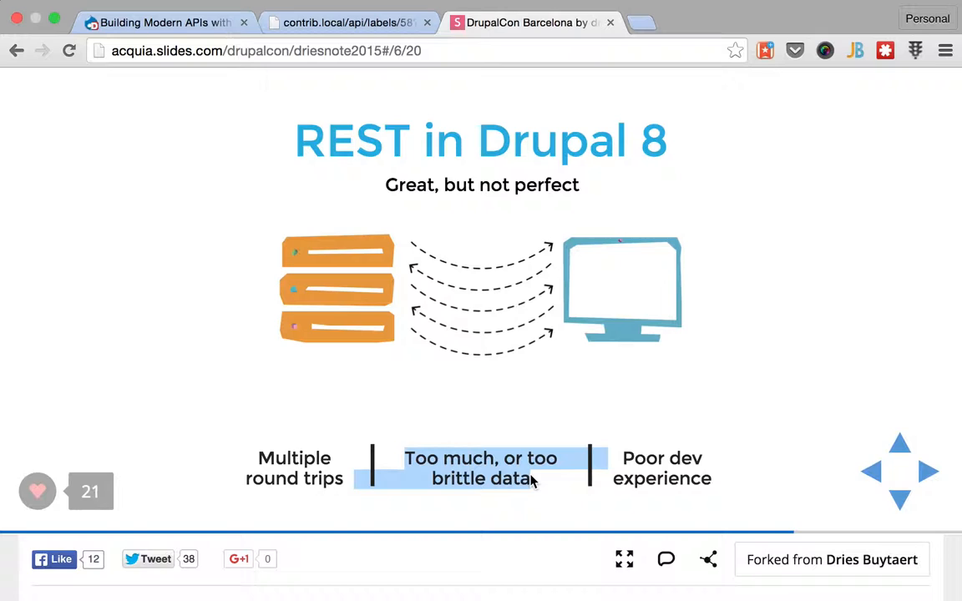
{"action": "left_click", "coordinate": [166, 22]}
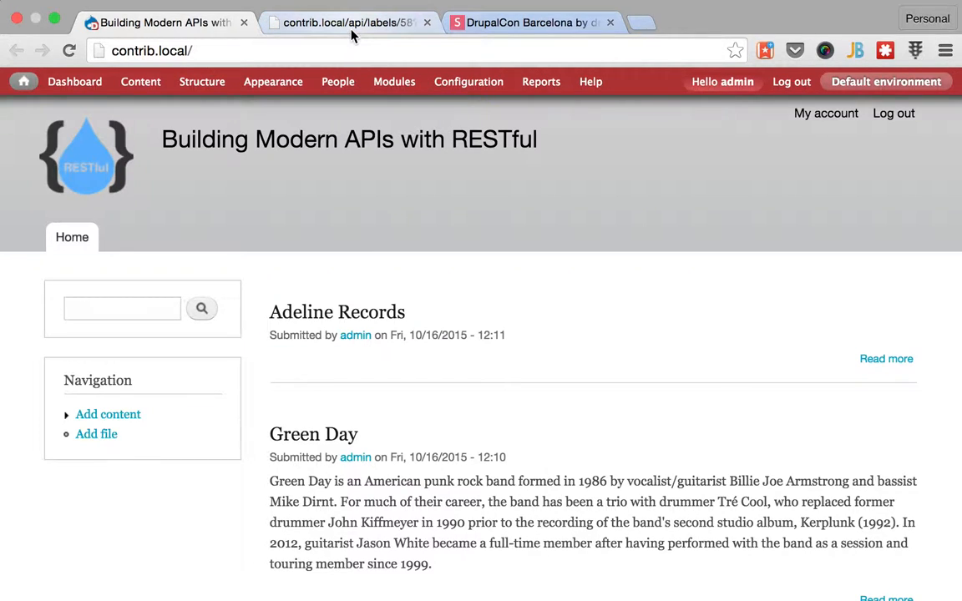
In label 58's response, collapse the Mike Dirnt and Frank Edwin Wright III entries and highlight id 58
{"action": "left_click", "coordinate": [343, 22]}
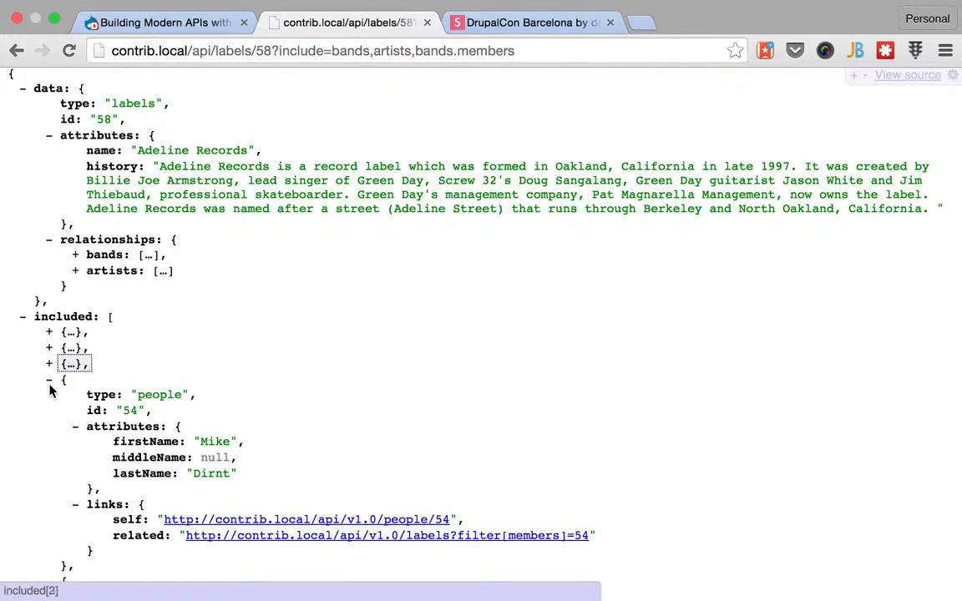
{"action": "left_click", "coordinate": [48, 380]}
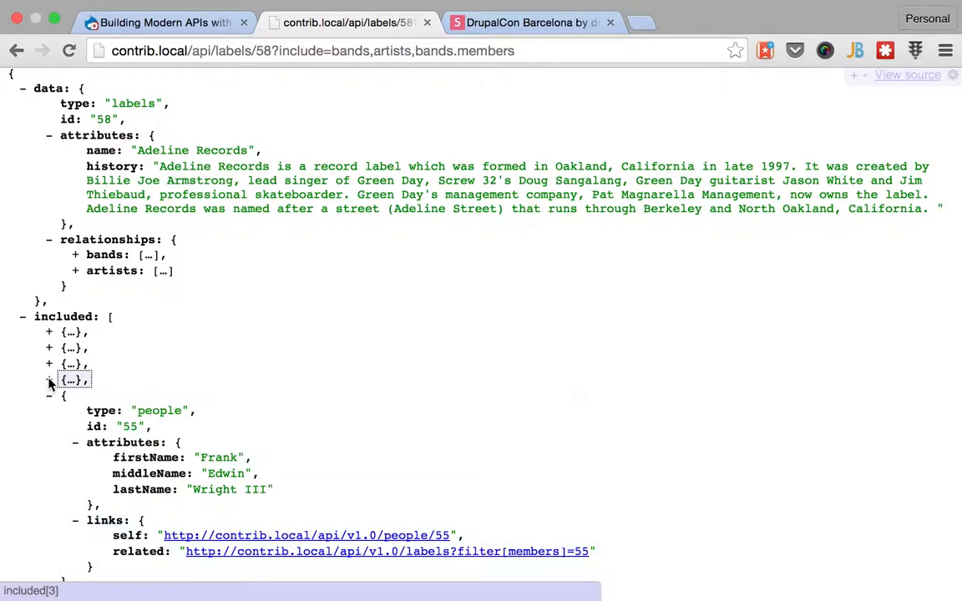
{"action": "left_click", "coordinate": [48, 380]}
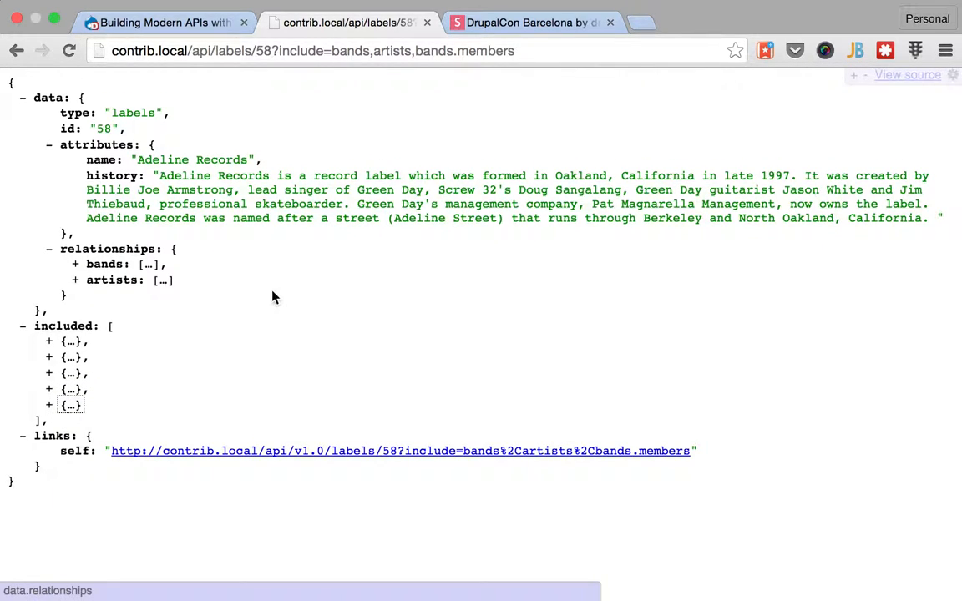
{"action": "double_click", "coordinate": [255, 51]}
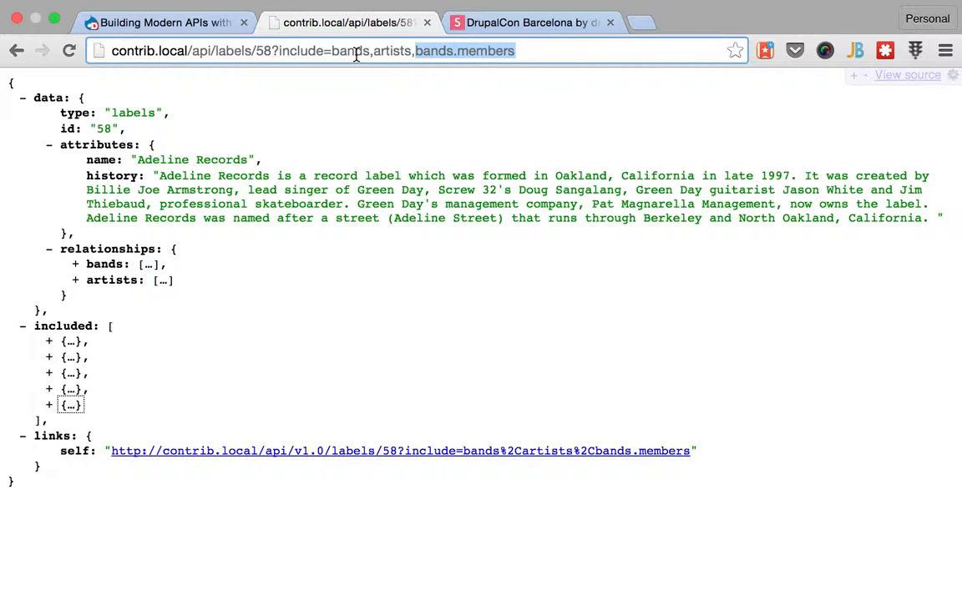
{"action": "left_click", "coordinate": [263, 51]}
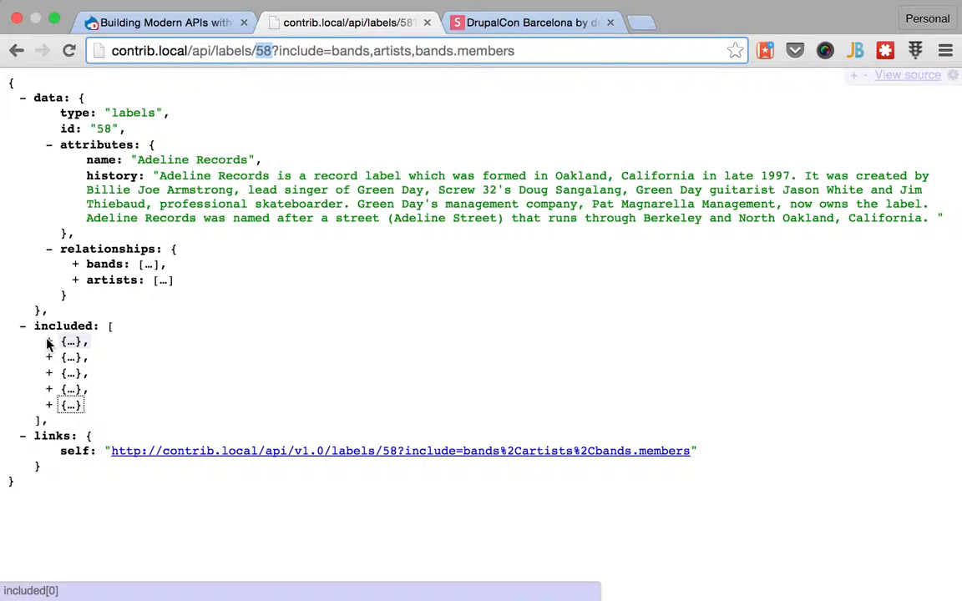
Expand and collapse the included Green Day band's attributes, then return to the slides
{"action": "left_click", "coordinate": [48, 342]}
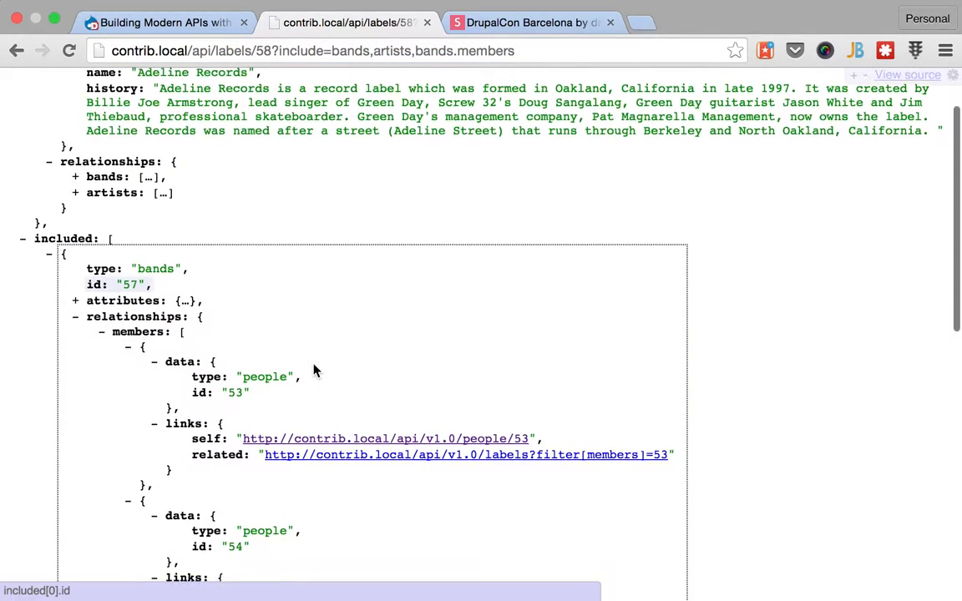
{"action": "left_click", "coordinate": [75, 301]}
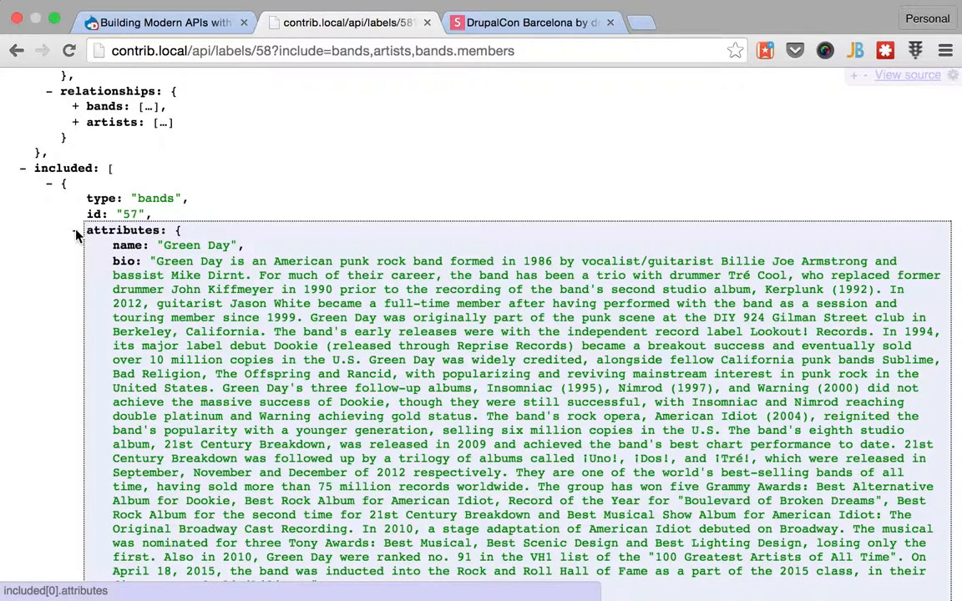
{"action": "left_click", "coordinate": [76, 235]}
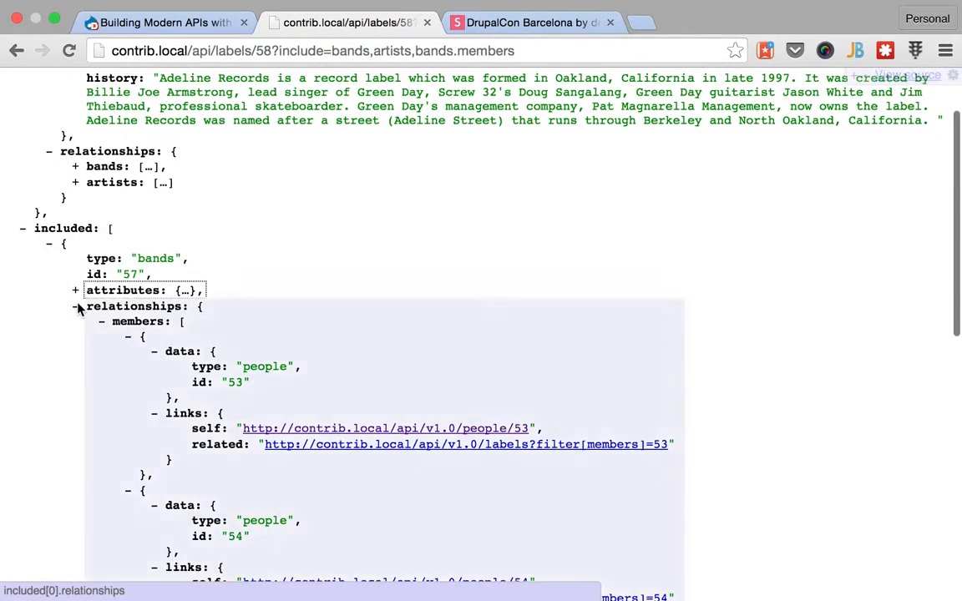
{"action": "left_click", "coordinate": [535, 23]}
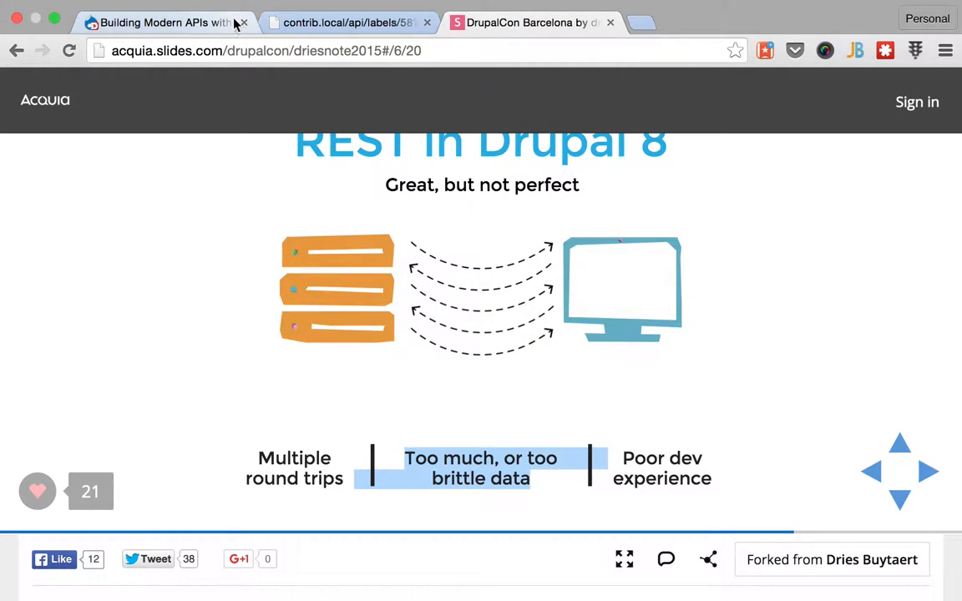
Append an empty '&fields=' parameter after the include list in label 58's request URL
{"action": "left_click", "coordinate": [347, 23]}
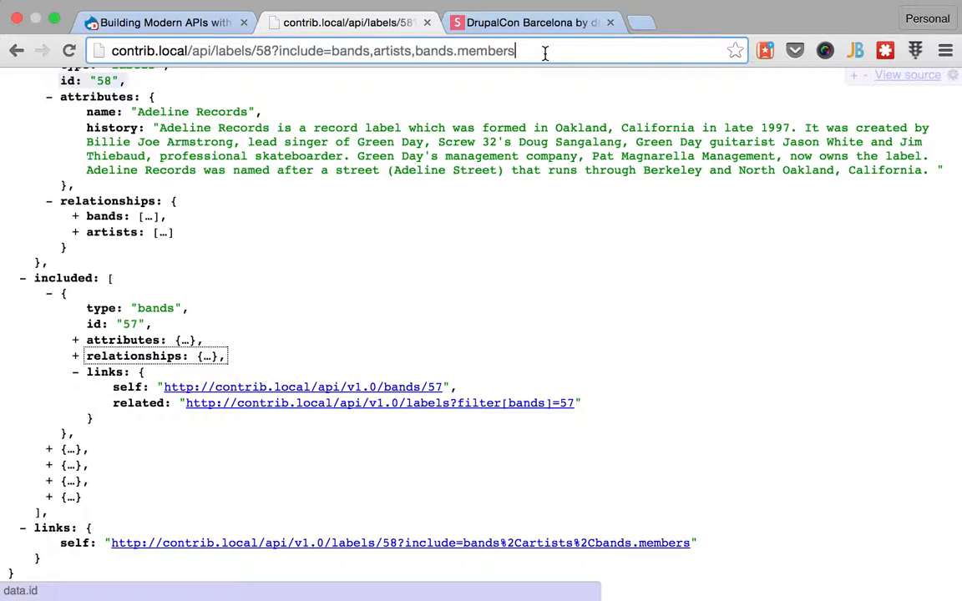
{"action": "type", "text": "&"}
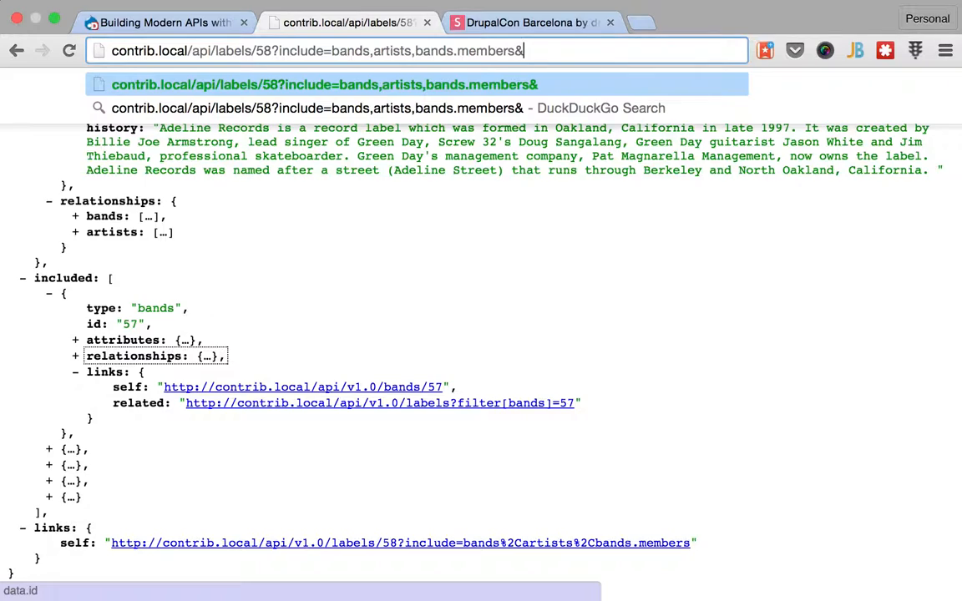
{"action": "type", "text": "fi"}
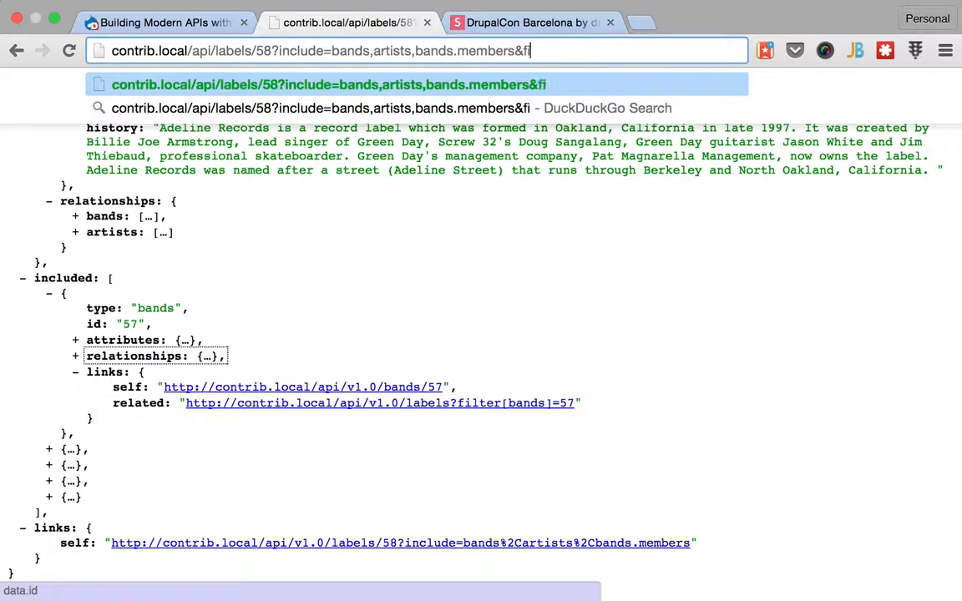
{"action": "type", "text": "eld"}
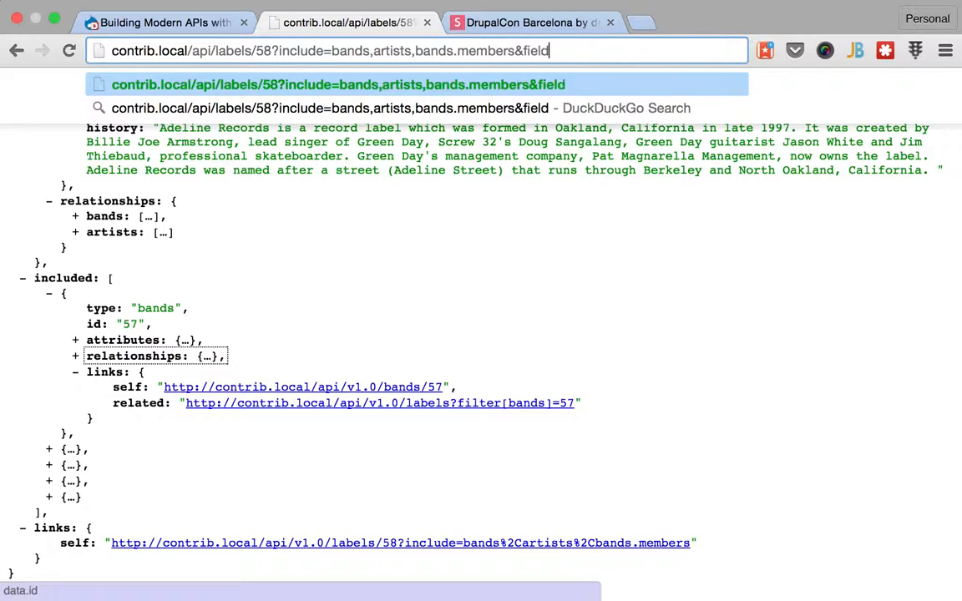
{"action": "type", "text": "s"}
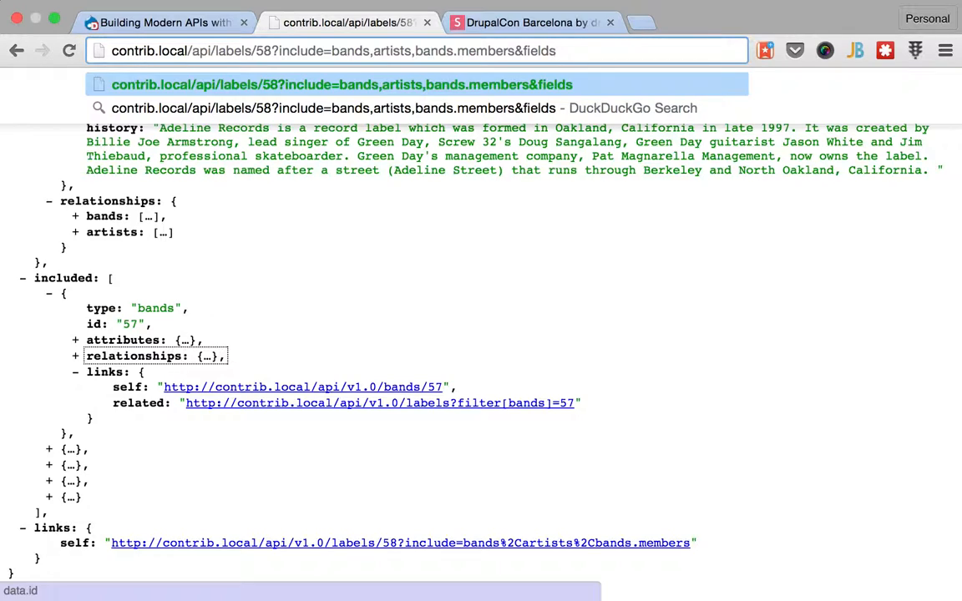
{"action": "type", "text": "="}
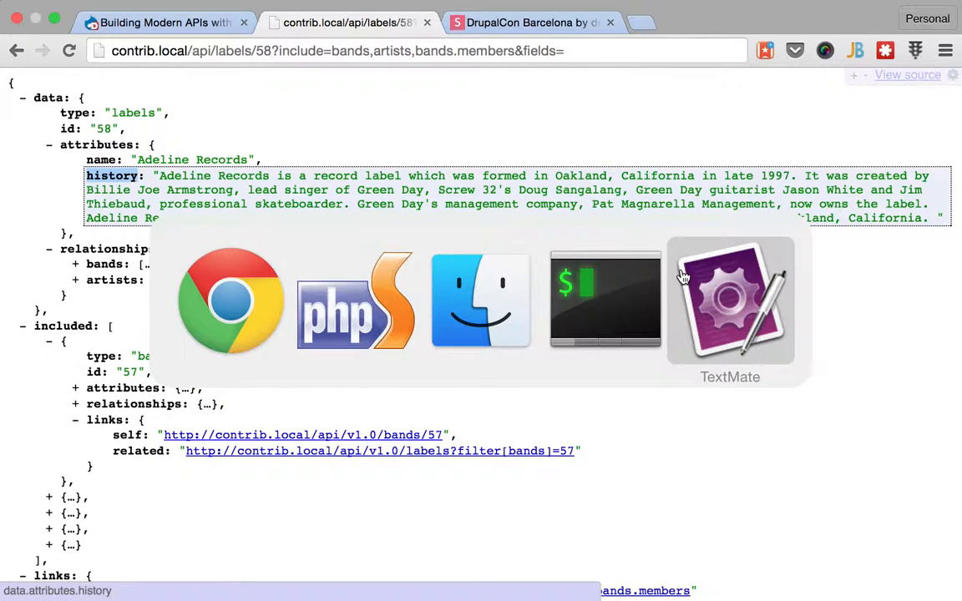
Write 'Label => history' in the notes with an indented 'Bands =>' line beneath
{"action": "left_click", "coordinate": [730, 301]}
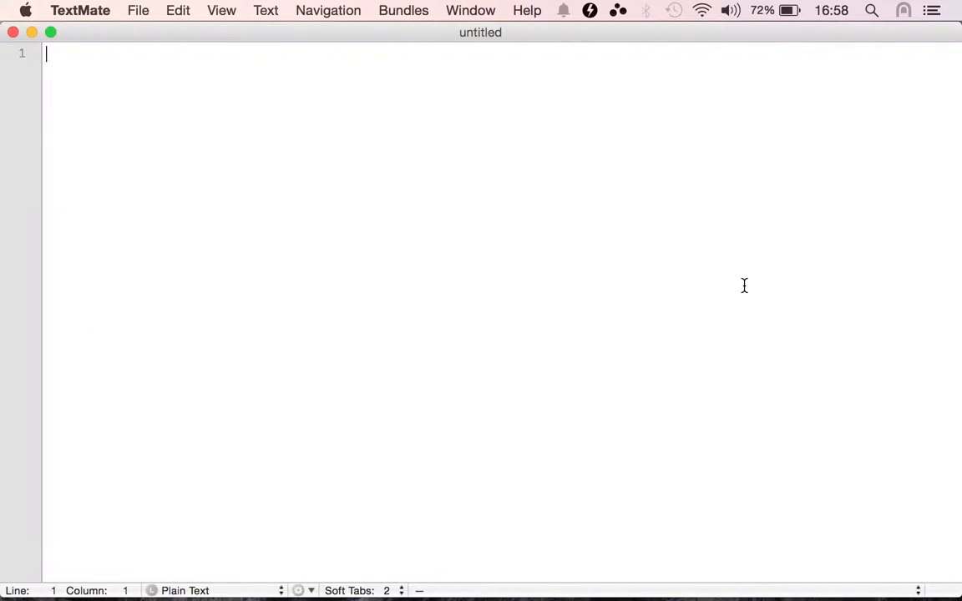
{"action": "type", "text": "Lan"}
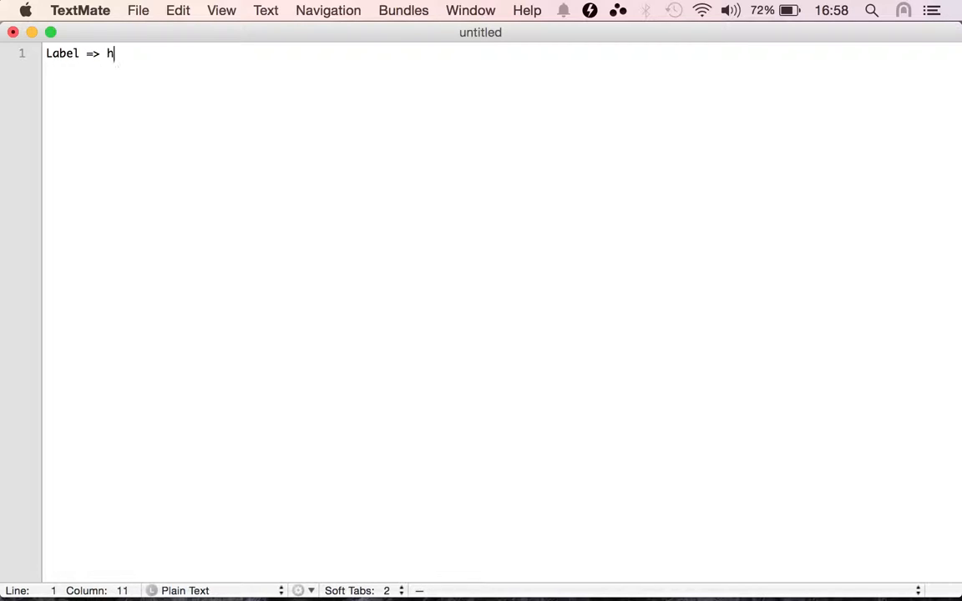
{"action": "type", "text": "istory"}
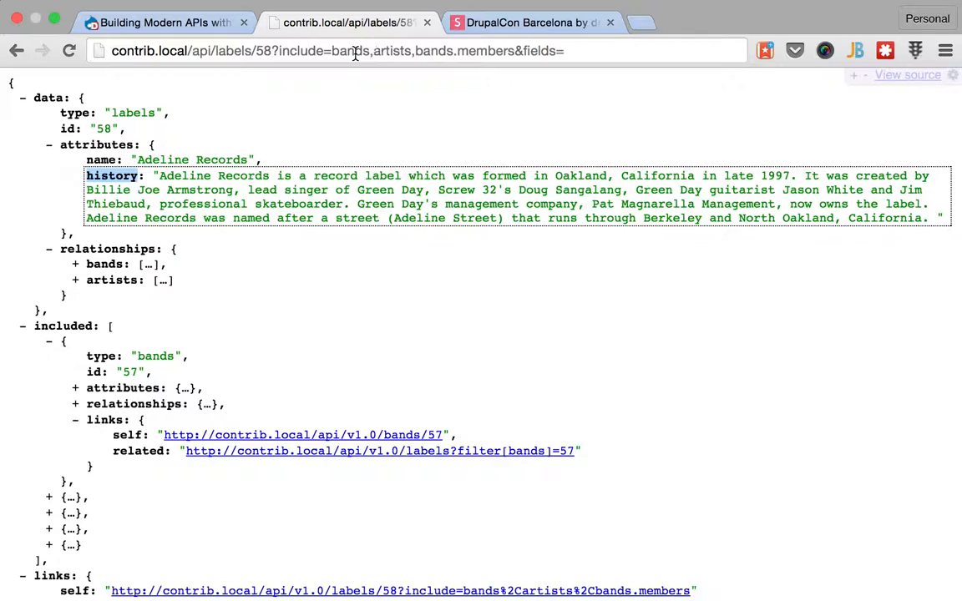
{"action": "double_click", "coordinate": [350, 51]}
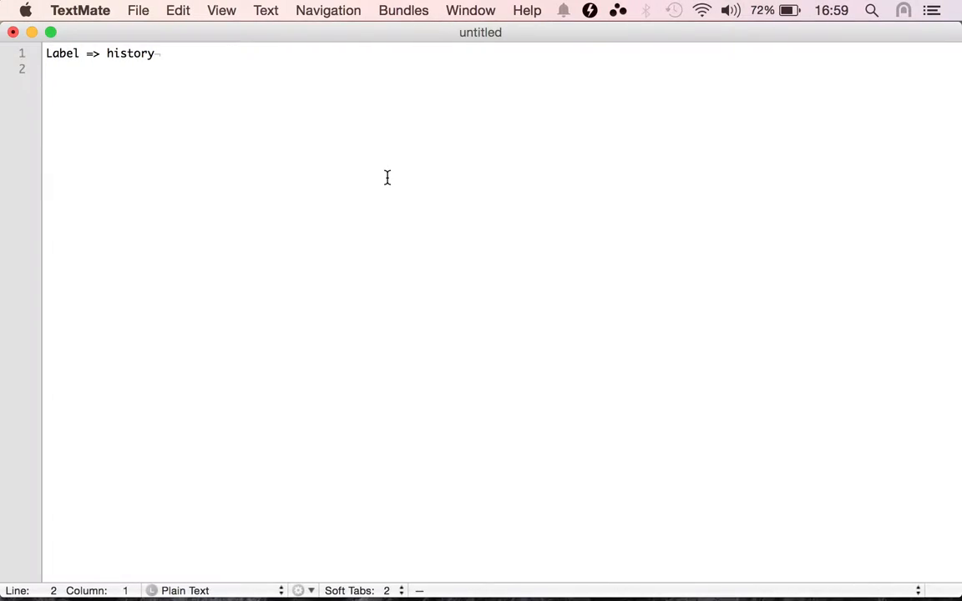
{"action": "type", "text": "B"}
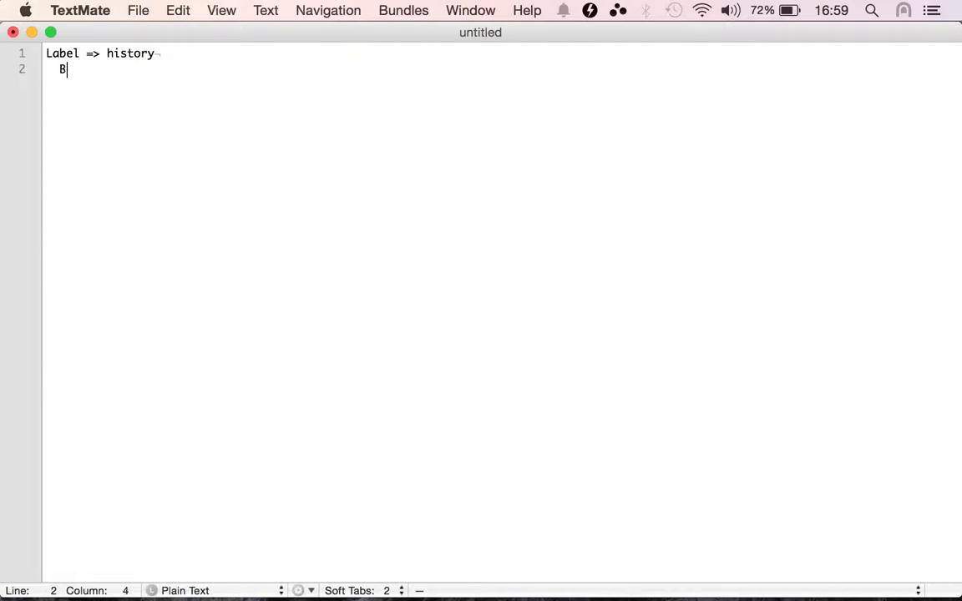
{"action": "type", "text": "ands"}
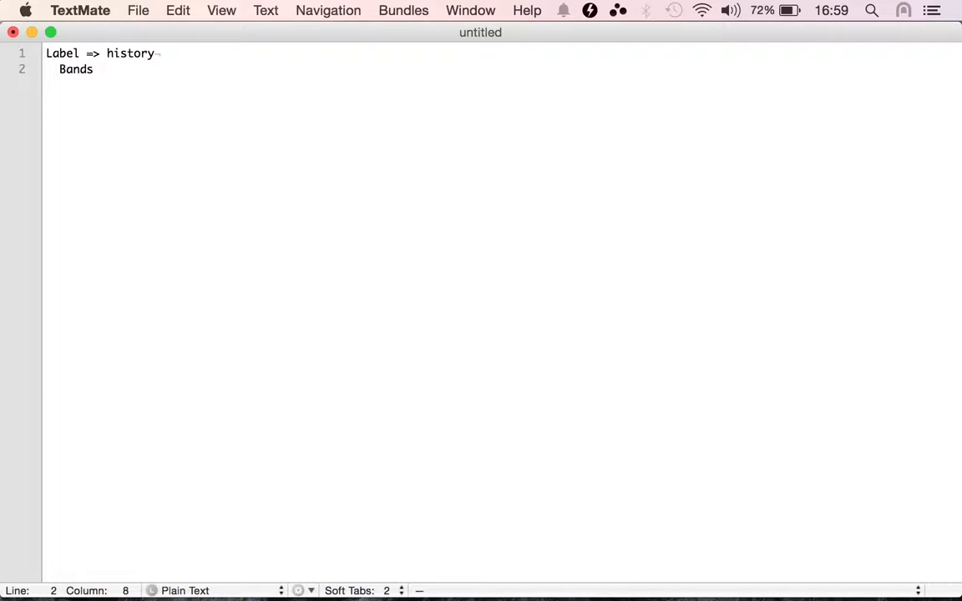
{"action": "type", "text": "=>"}
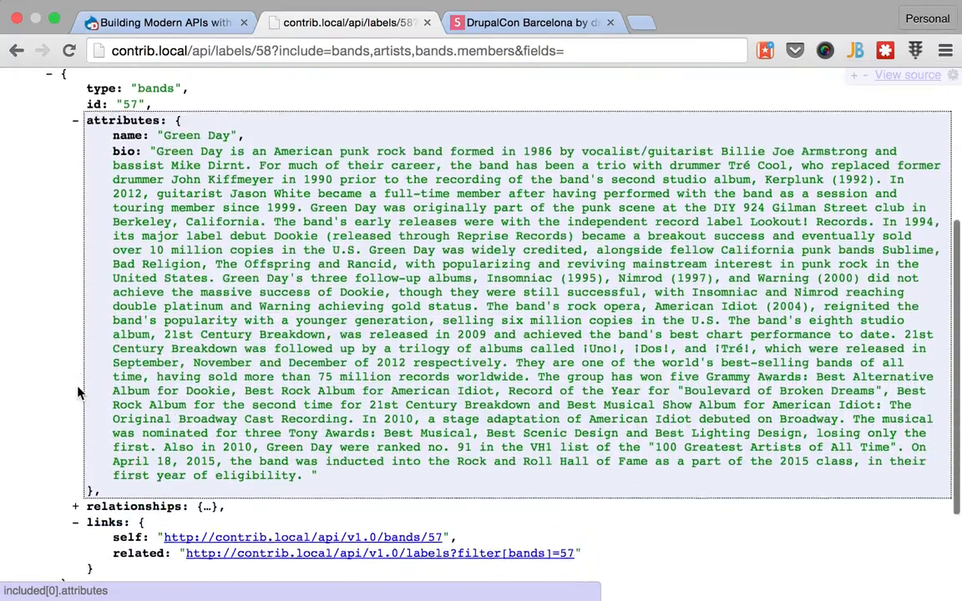
{"action": "scroll", "scroll_direction": "down", "scroll_amount": 3}
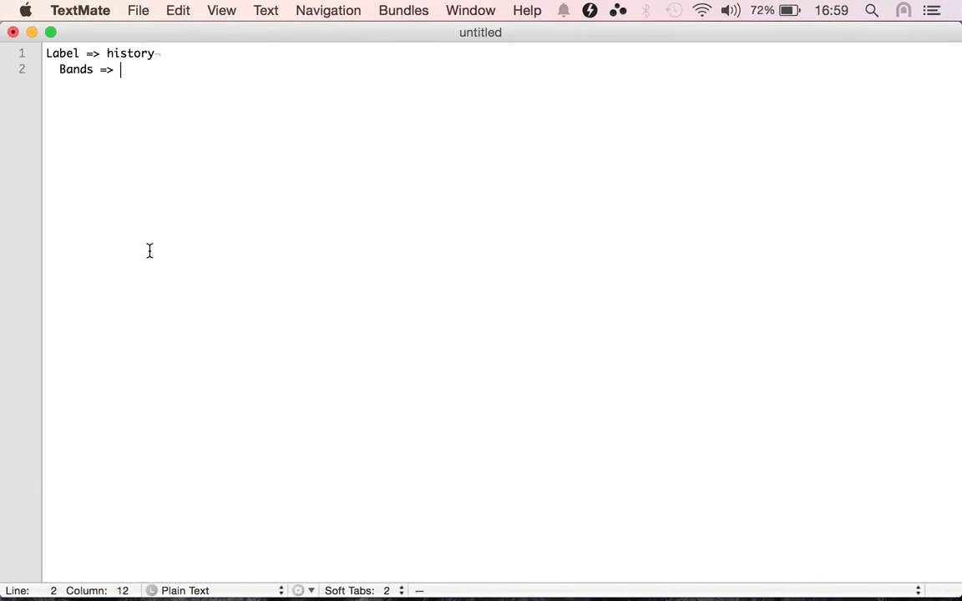
Add 'name, members' after Bands and an 'Artists => first name' line to the notes
{"action": "type", "text": "name."}
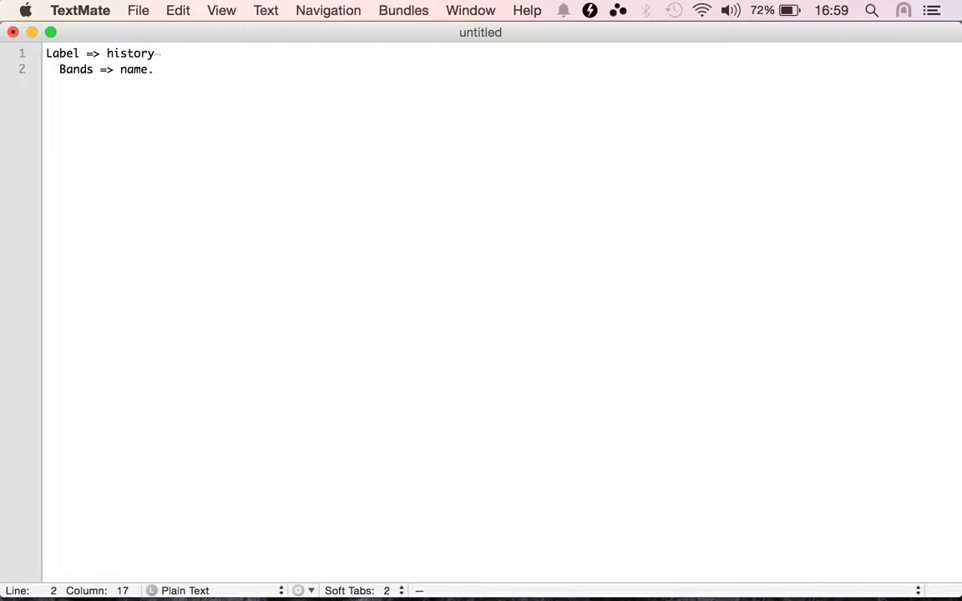
{"action": "type", "text": ",m"}
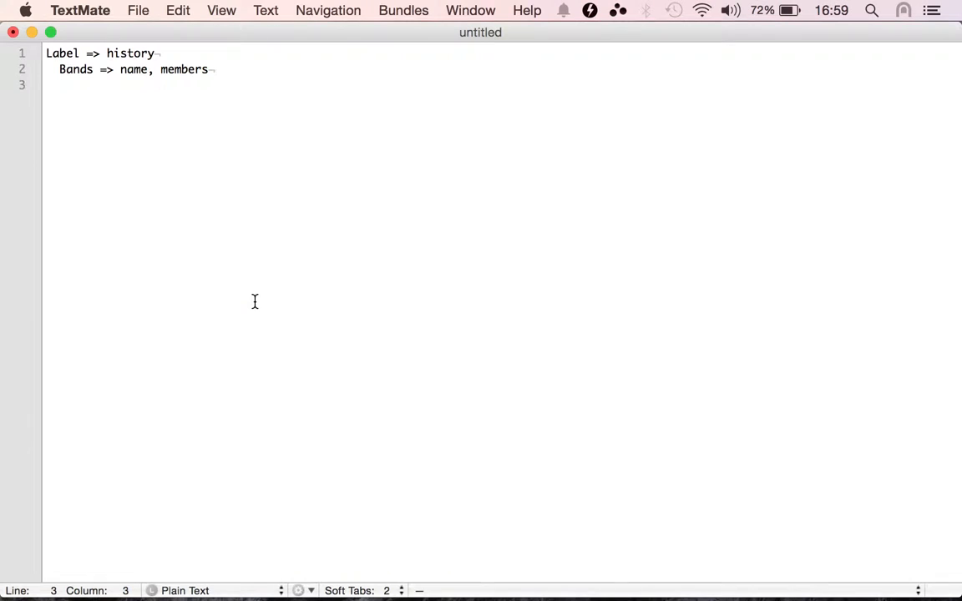
{"action": "type", "text": "Artists =>"}
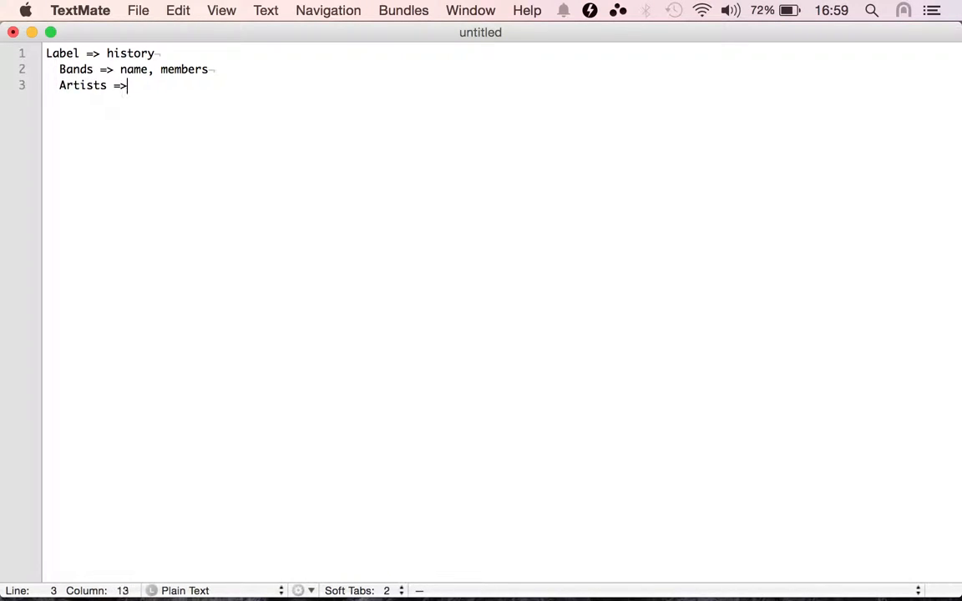
{"action": "type", "text": "first name"}
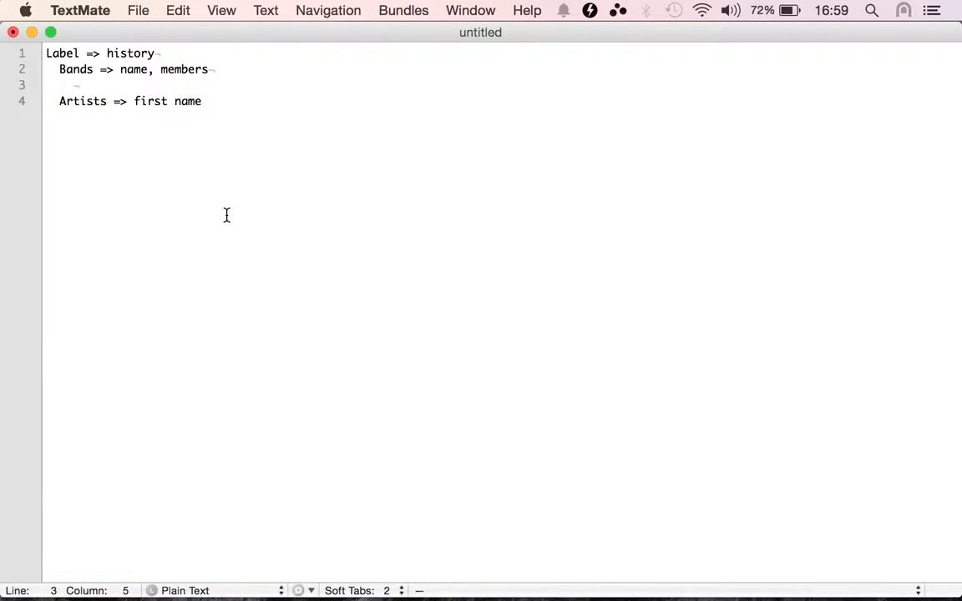
Add a 'Members => last name' line and the * + - bullet markers to the outline
{"action": "type", "text": "Members"}
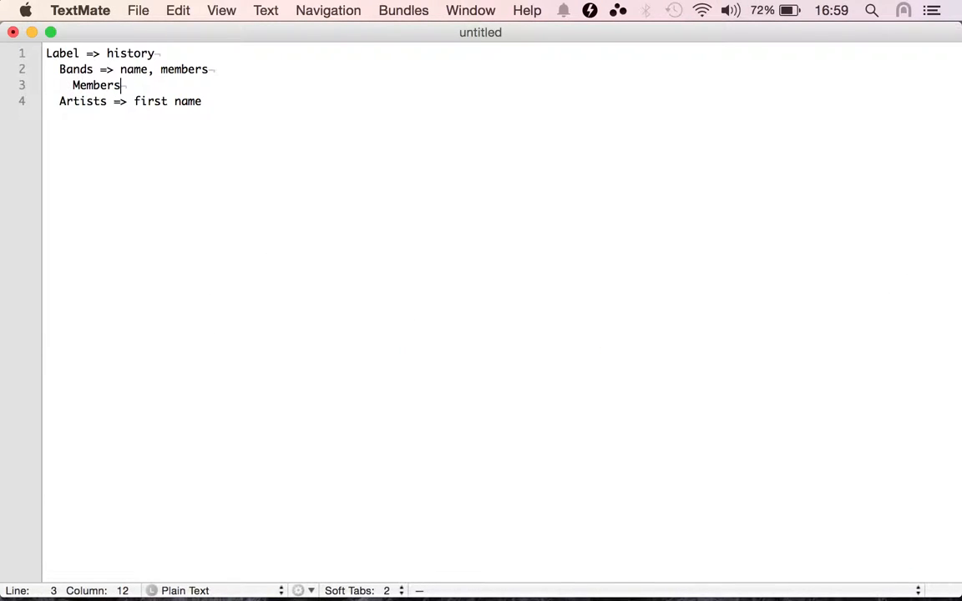
{"action": "type", "text": "=>"}
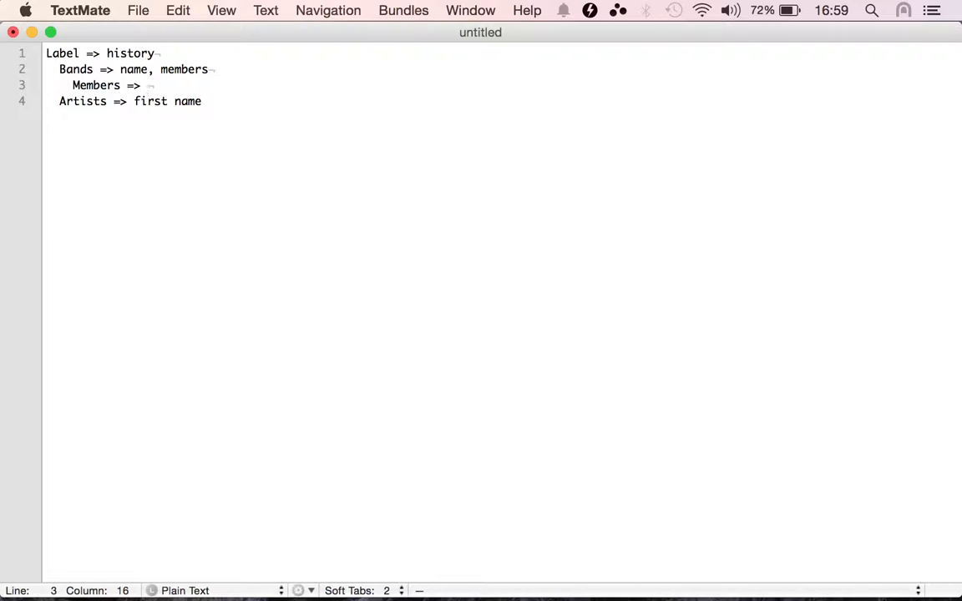
{"action": "type", "text": "last na"}
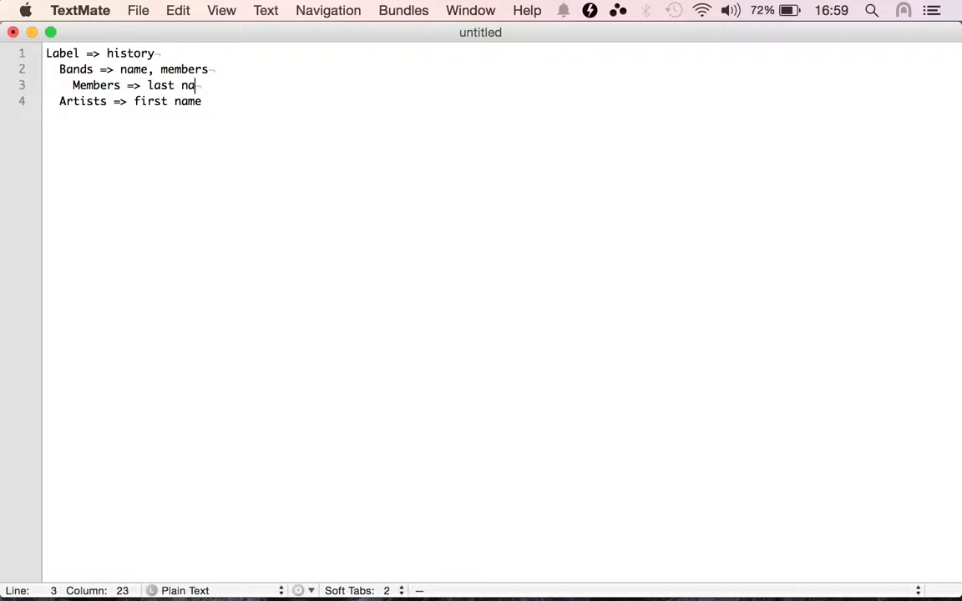
{"action": "type", "text": "me"}
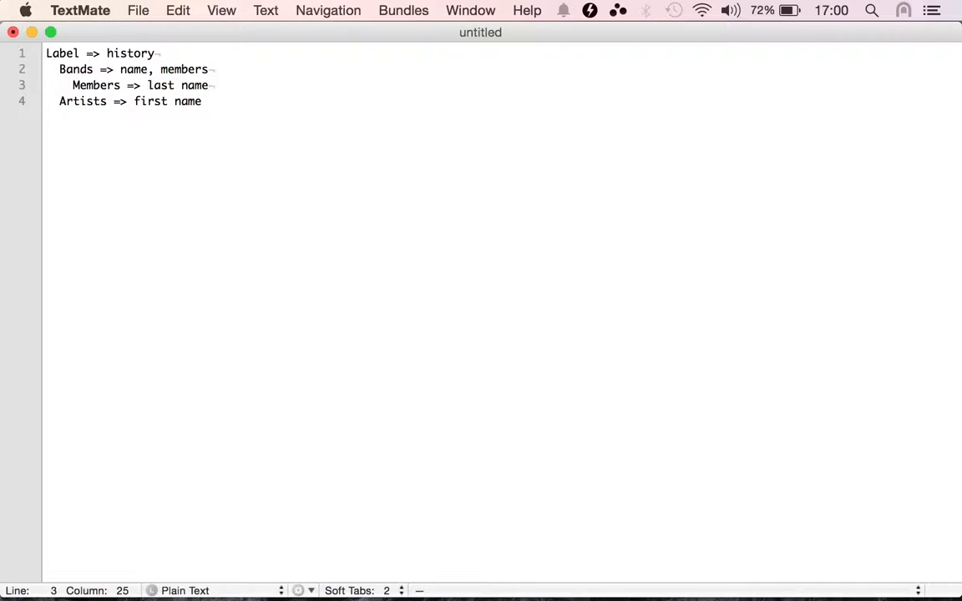
{"action": "left_click", "coordinate": [120, 85]}
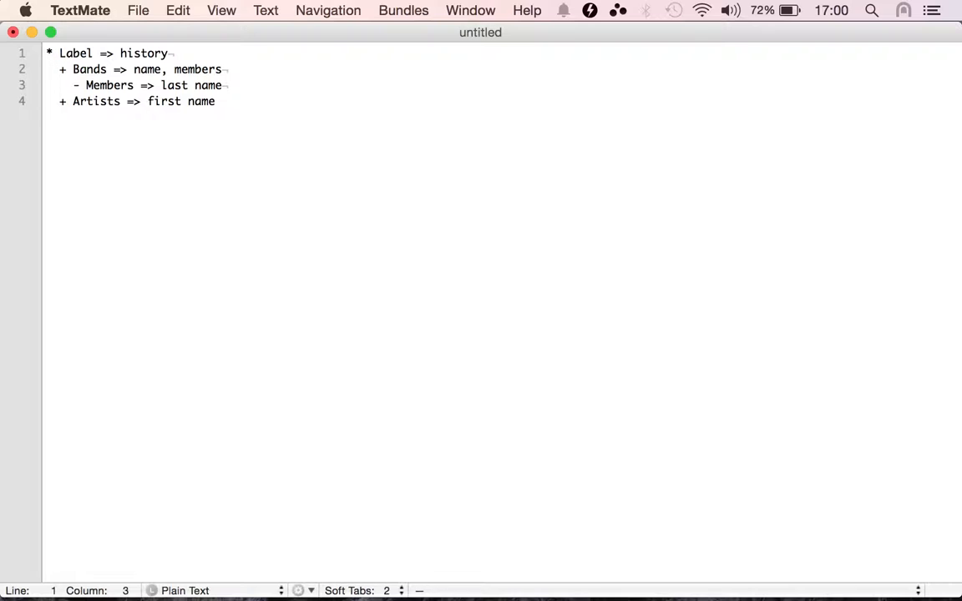
{"action": "key", "text": "Left"}
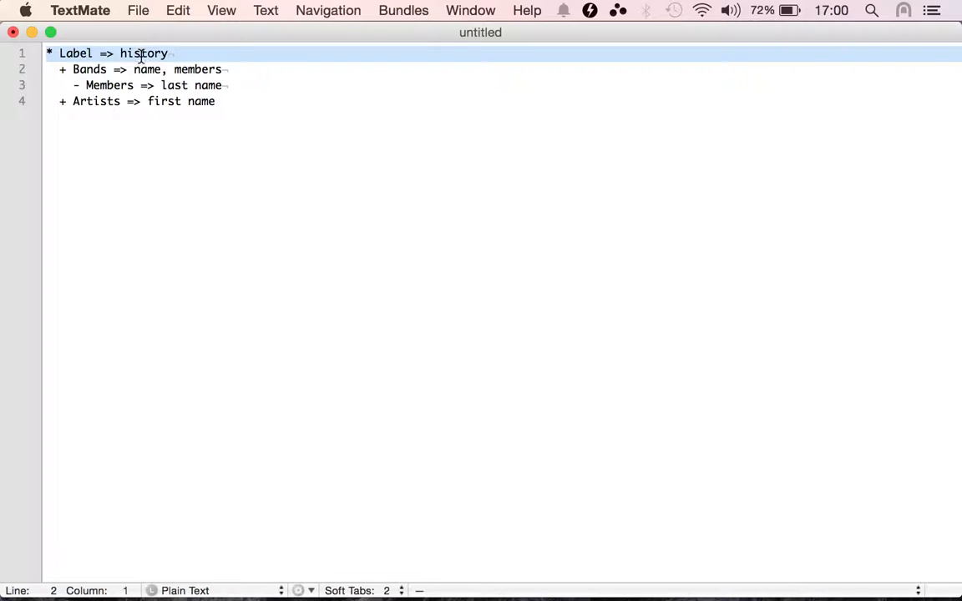
{"action": "key", "text": "cmd+tab"}
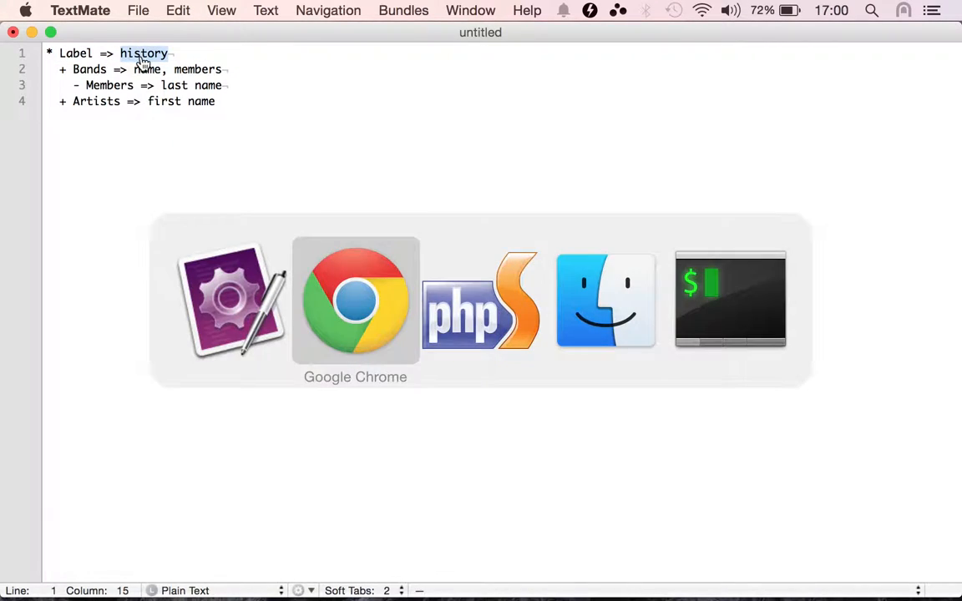
Extend the request's fields= list with history, bands.name and bands.members
{"action": "left_click", "coordinate": [355, 301]}
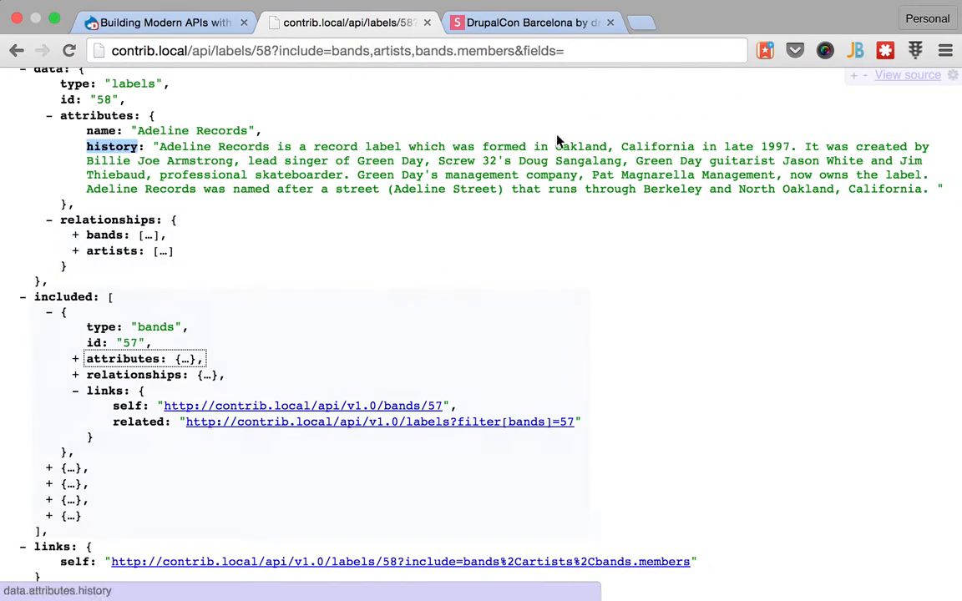
{"action": "left_click", "coordinate": [334, 51]}
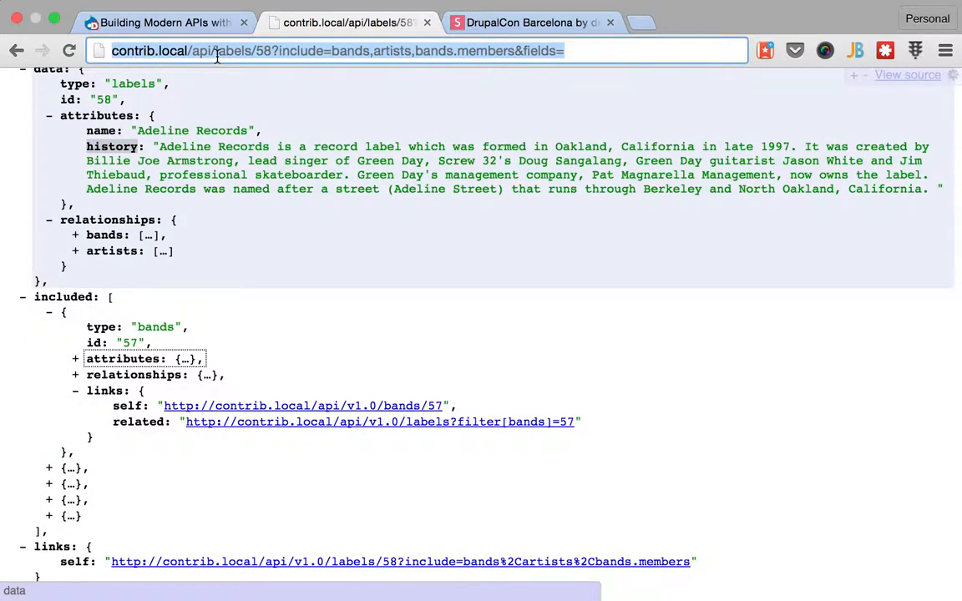
{"action": "left_click", "coordinate": [614, 51]}
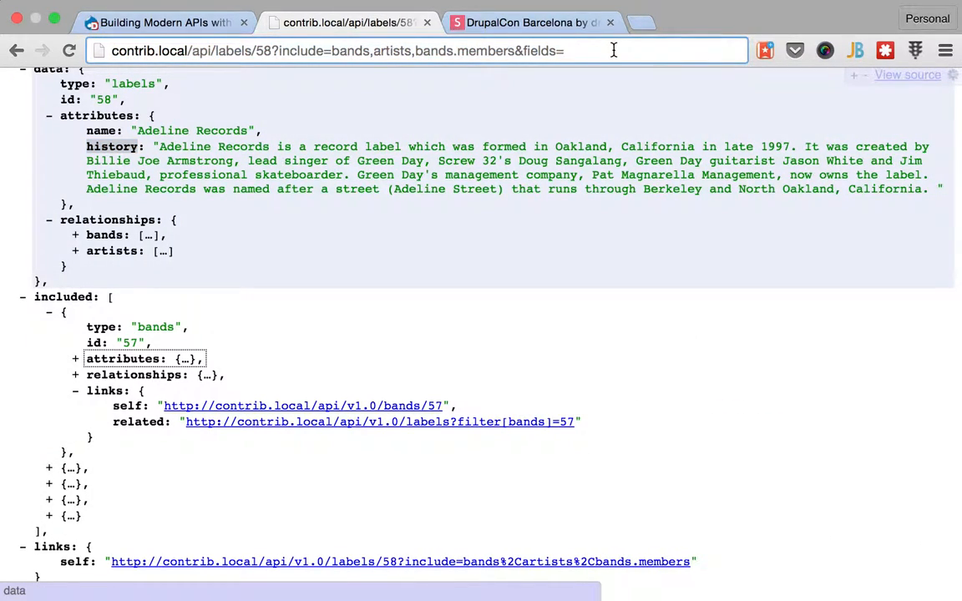
{"action": "type", "text": "history"}
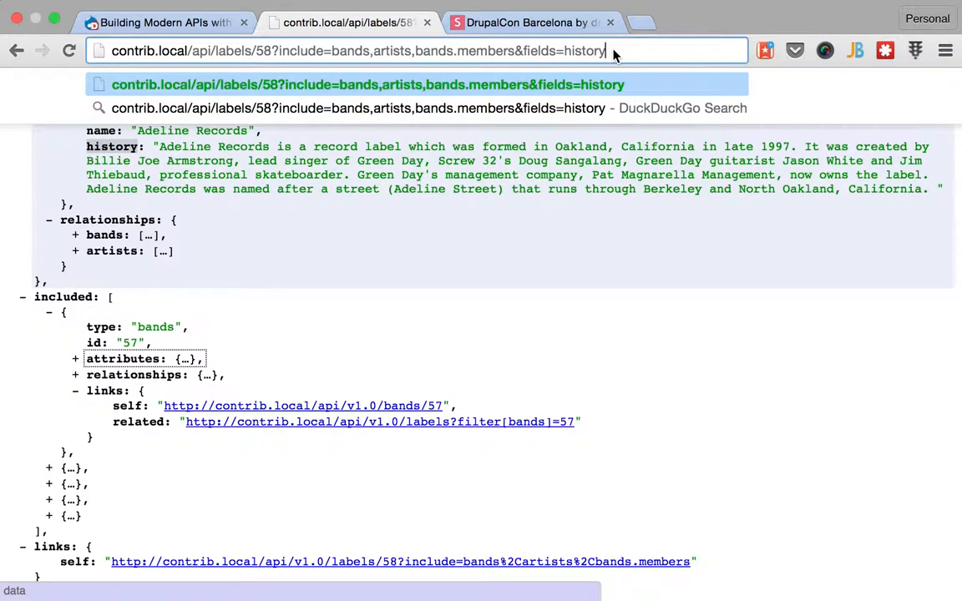
{"action": "type", "text": ","}
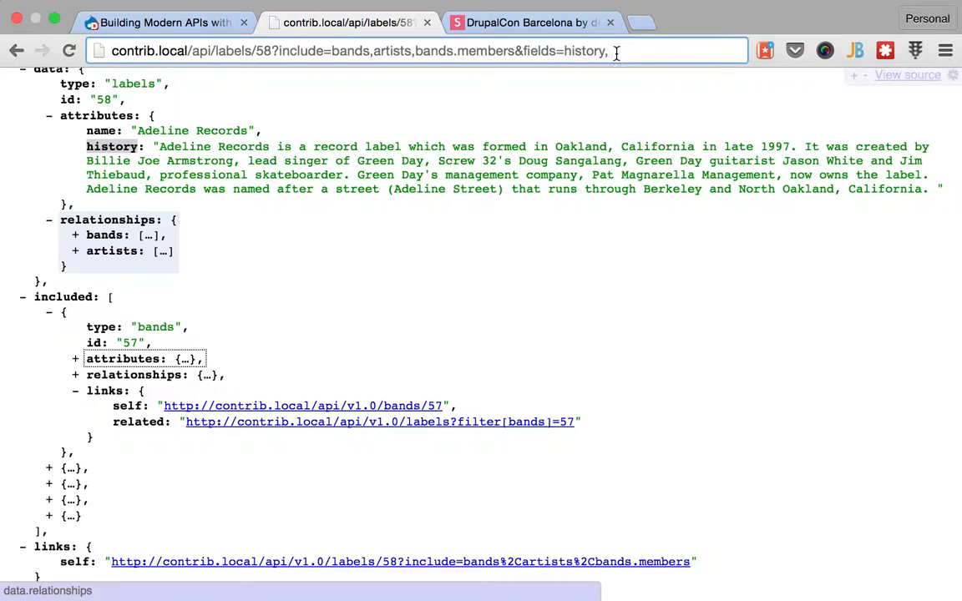
{"action": "type", "text": "bands."}
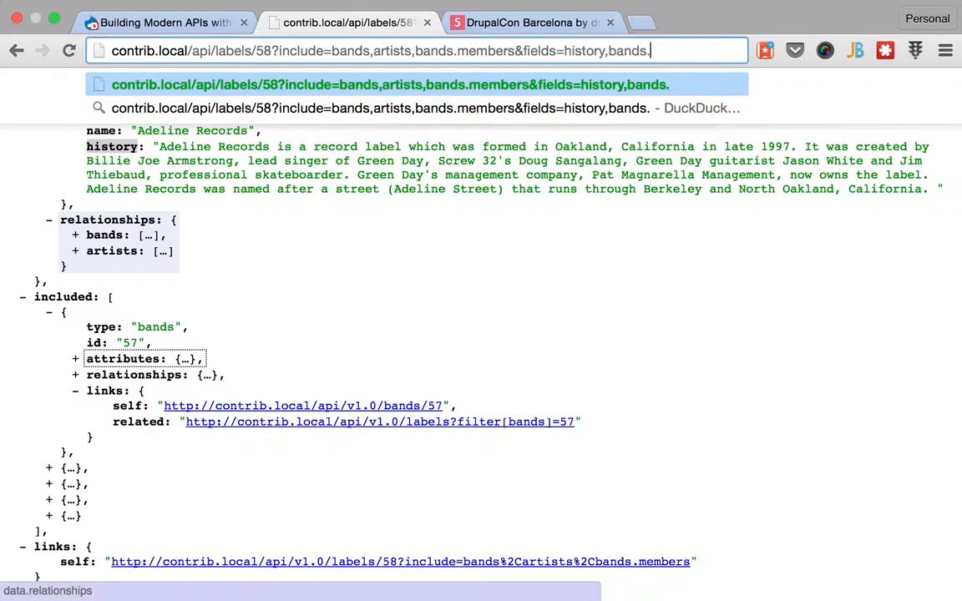
{"action": "type", "text": "name"}
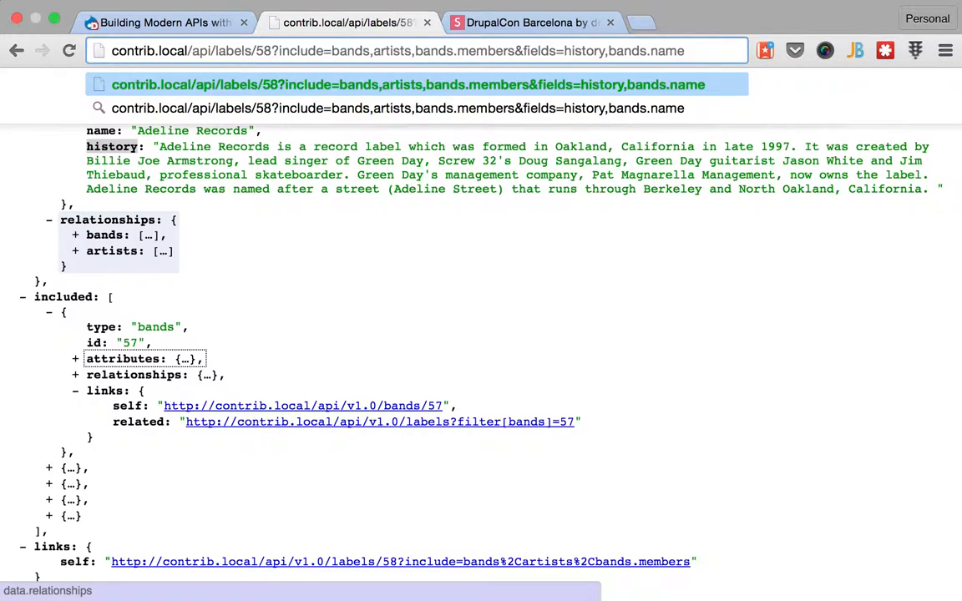
{"action": "type", "text": ",bands.members,artists."}
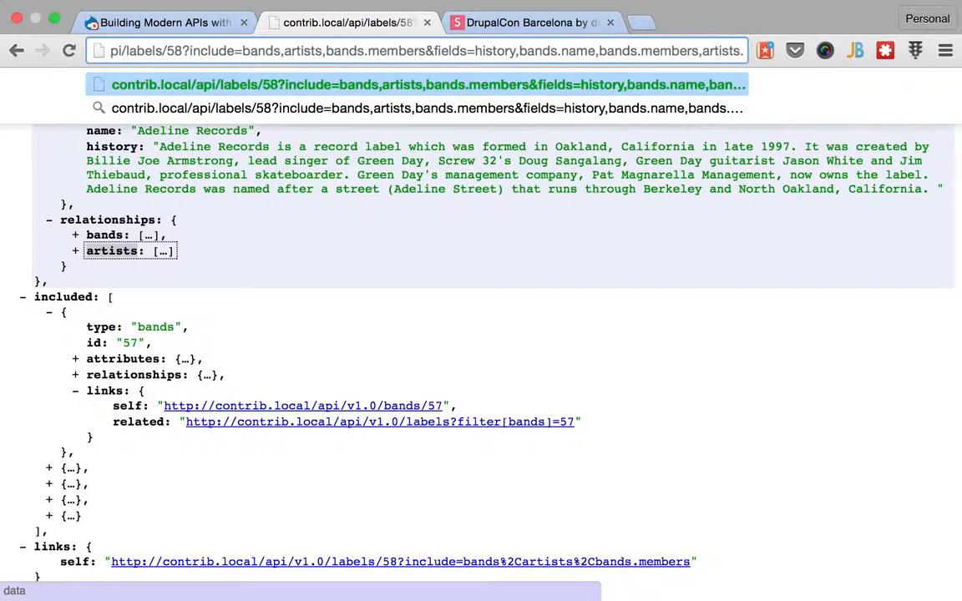
Add artists.firstName and bands.members.lastName to the fields list and reload label 58's response
{"action": "left_click", "coordinate": [75, 250]}
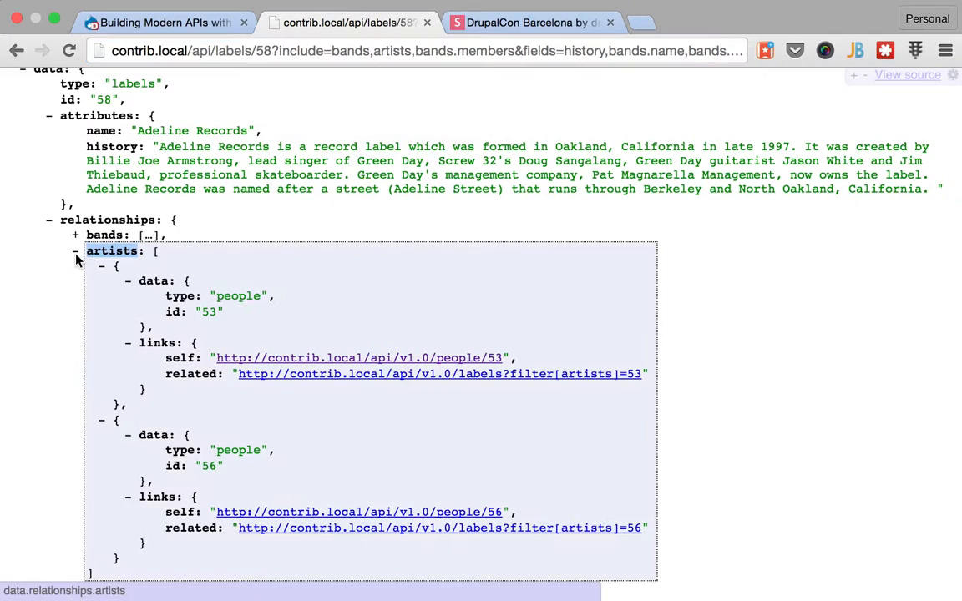
{"action": "left_click", "coordinate": [74, 251]}
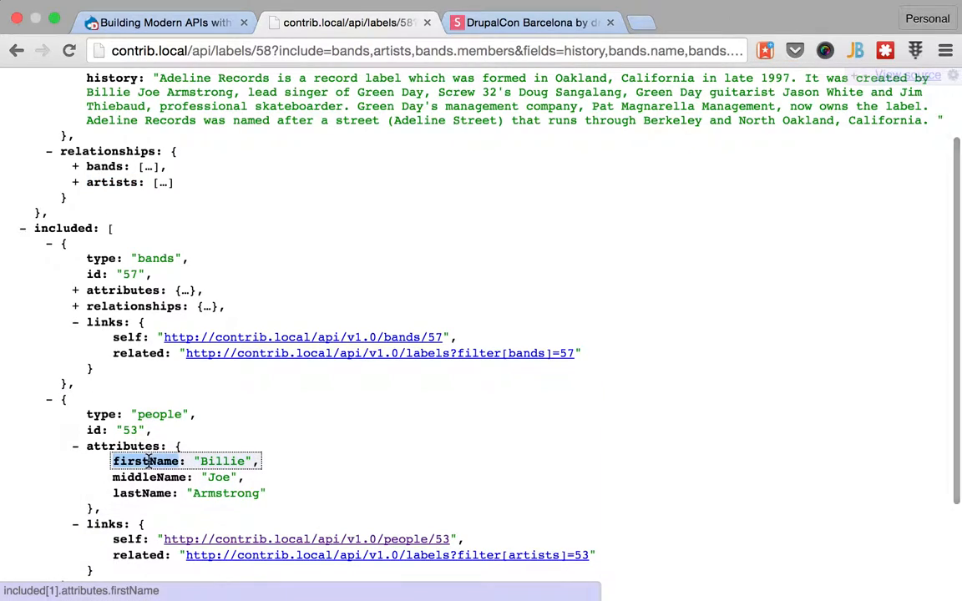
{"action": "left_click", "coordinate": [417, 50]}
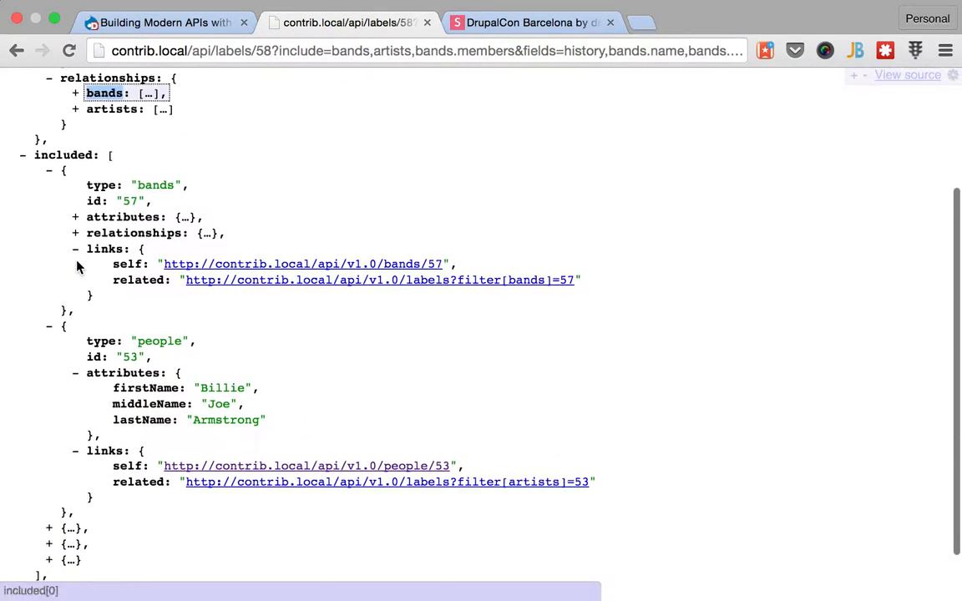
{"action": "scroll", "scroll_direction": "down", "scroll_amount": 3}
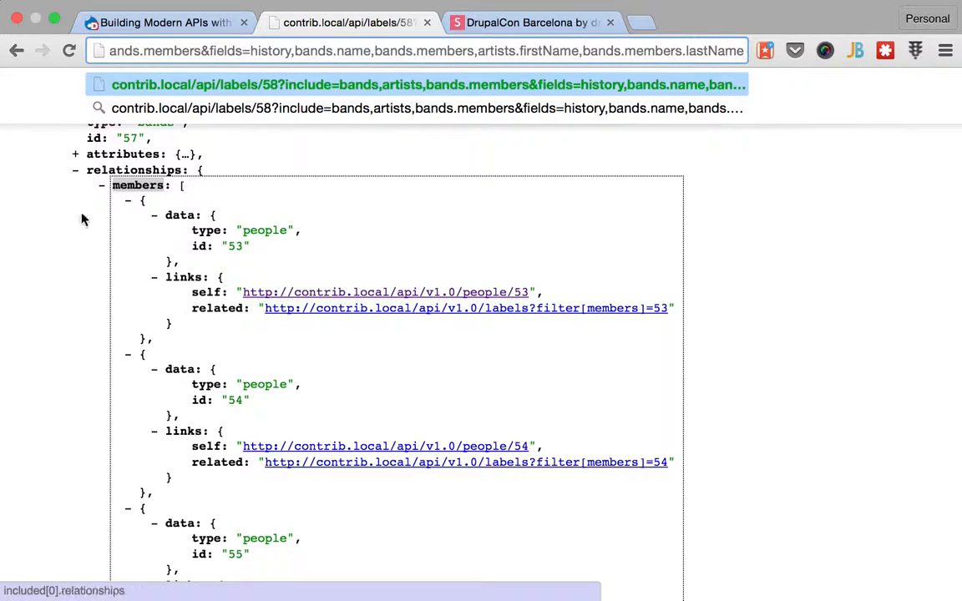
{"action": "scroll", "scroll_direction": "down", "scroll_amount": 3}
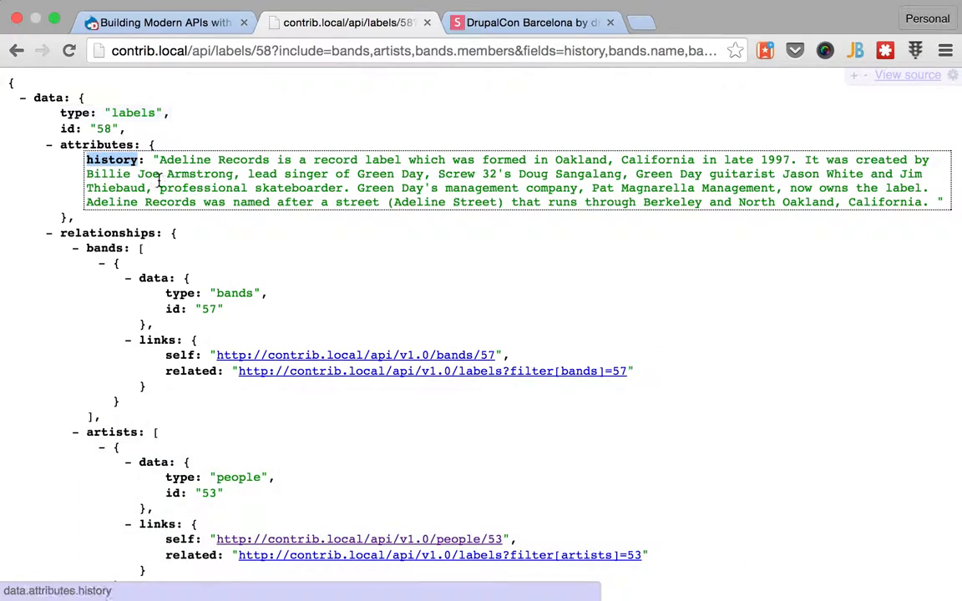
Collapse the label's attributes and check the response against the Bands, name and member fields in the notes
{"action": "left_click", "coordinate": [49, 144]}
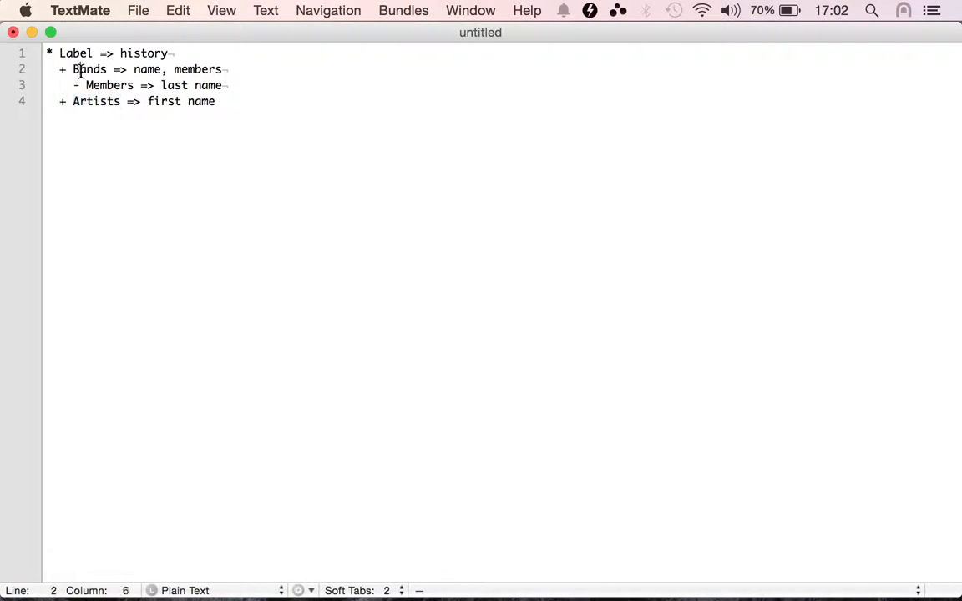
{"action": "double_click", "coordinate": [147, 69]}
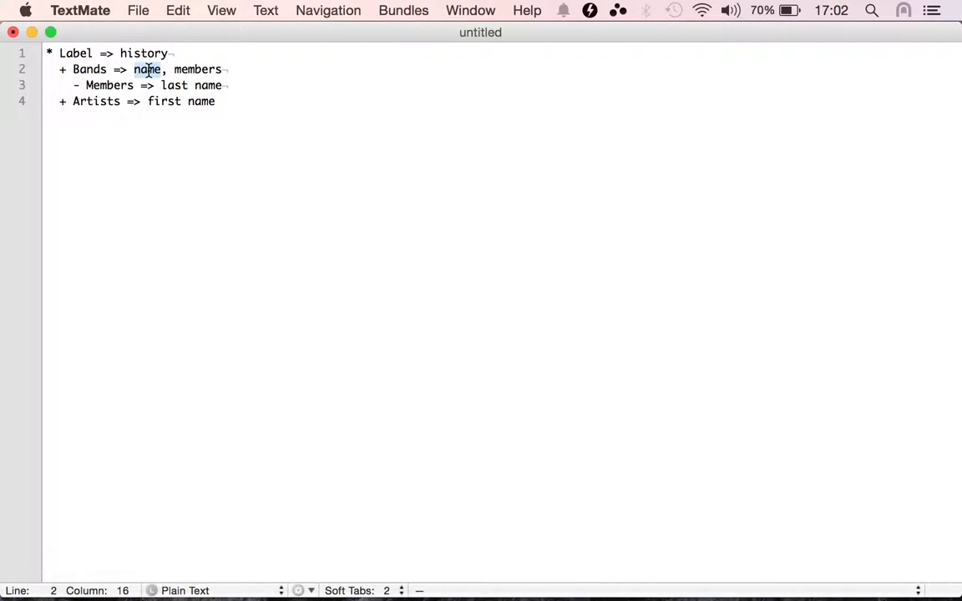
{"action": "double_click", "coordinate": [147, 69]}
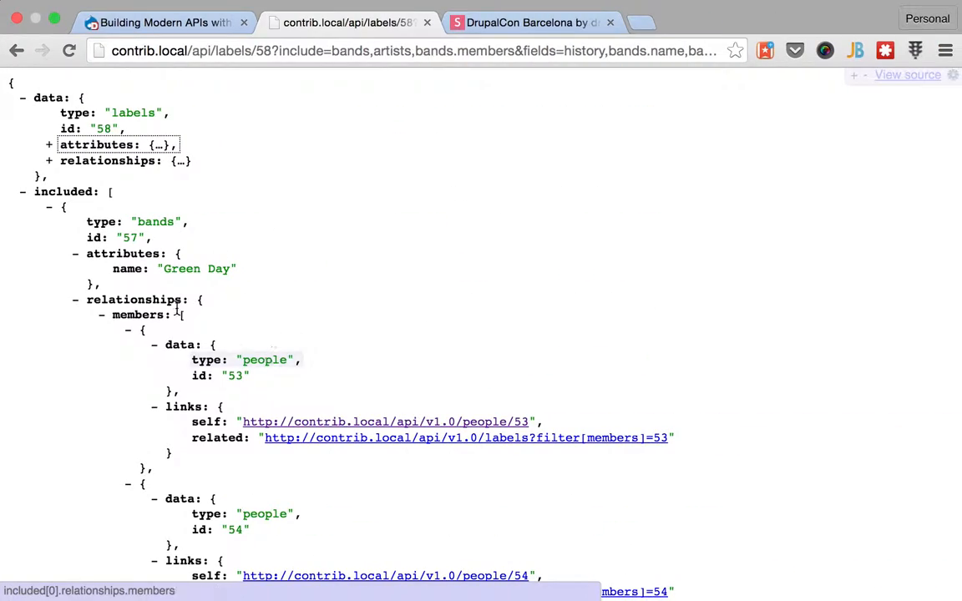
{"action": "mouse_move", "coordinate": [109, 269]}
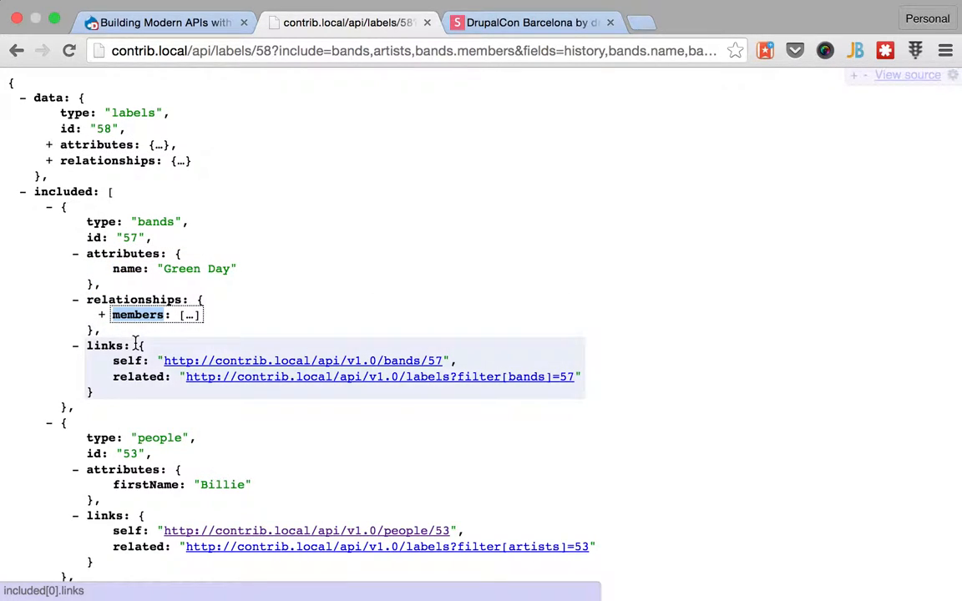
{"action": "scroll", "scroll_direction": "down", "scroll_amount": 3}
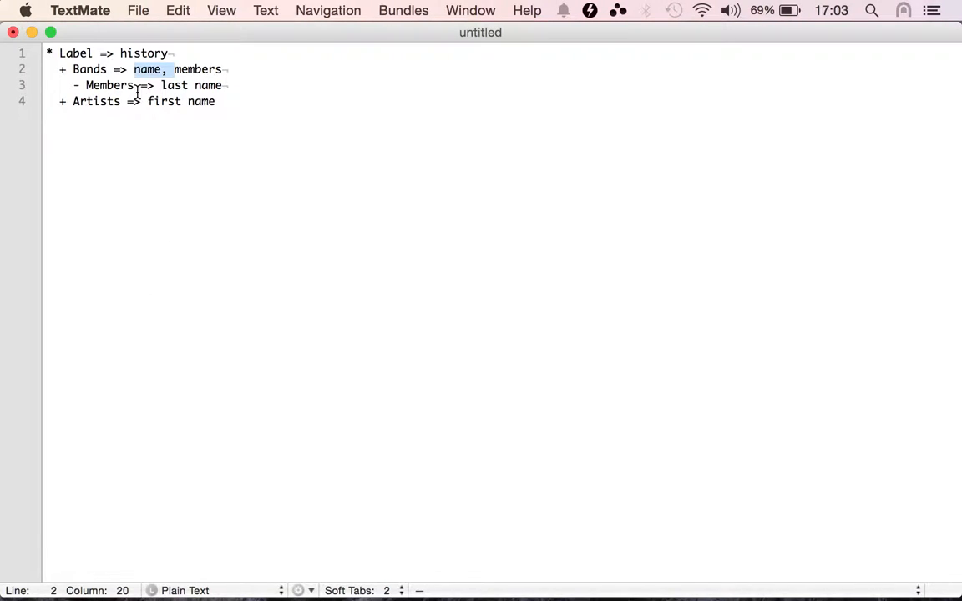
{"action": "double_click", "coordinate": [108, 85]}
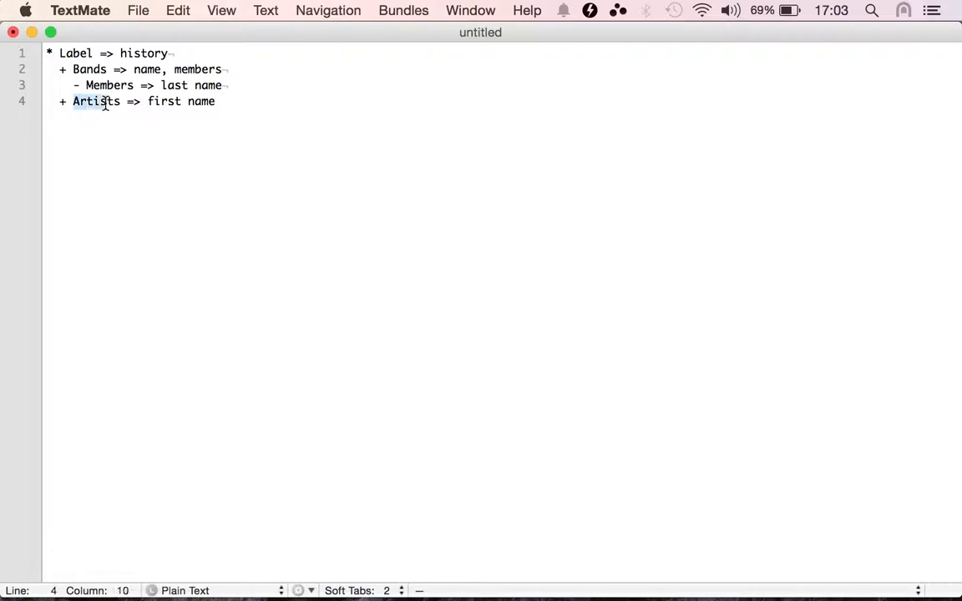
{"action": "left_click", "coordinate": [149, 101]}
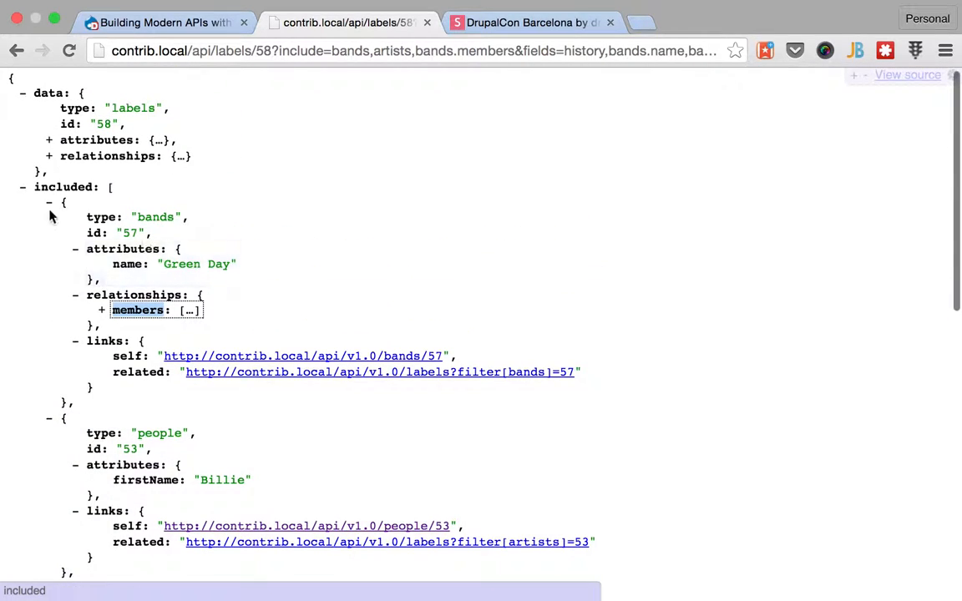
Expand relationships, collapse bands, and scroll to members Dirnt and Wright III showing only lastName
{"action": "left_click", "coordinate": [49, 156]}
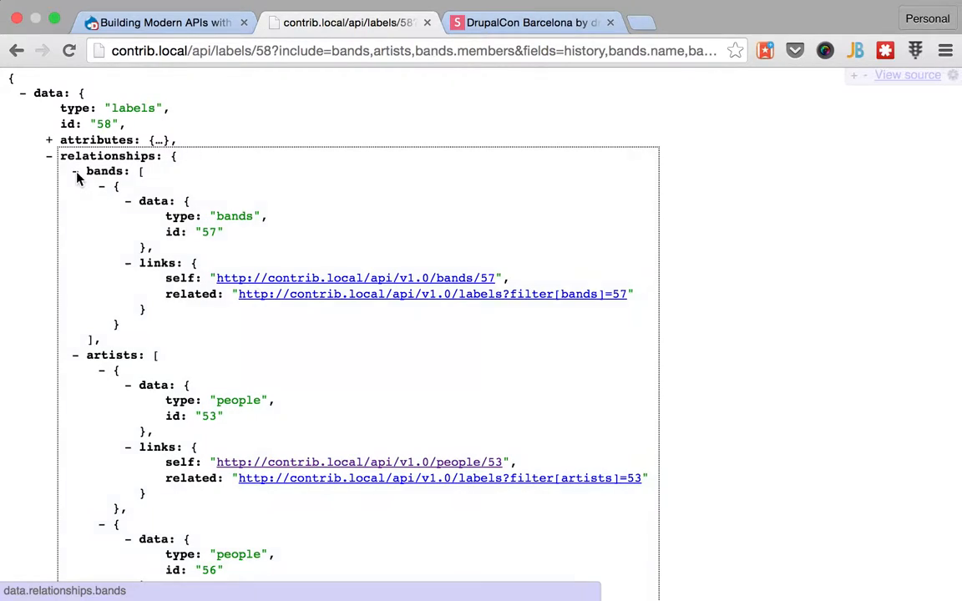
{"action": "left_click", "coordinate": [74, 171]}
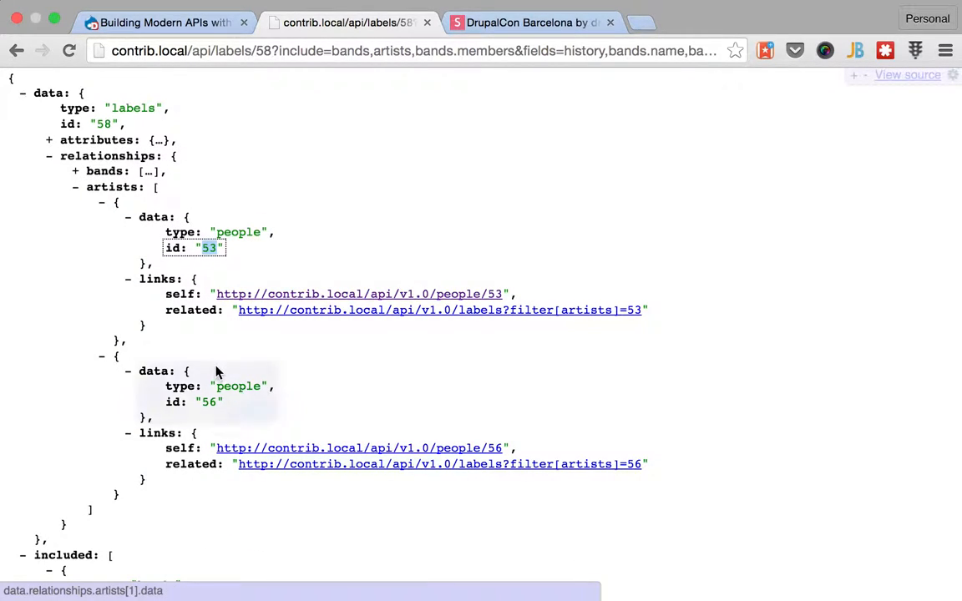
{"action": "scroll", "scroll_direction": "down", "scroll_amount": 3}
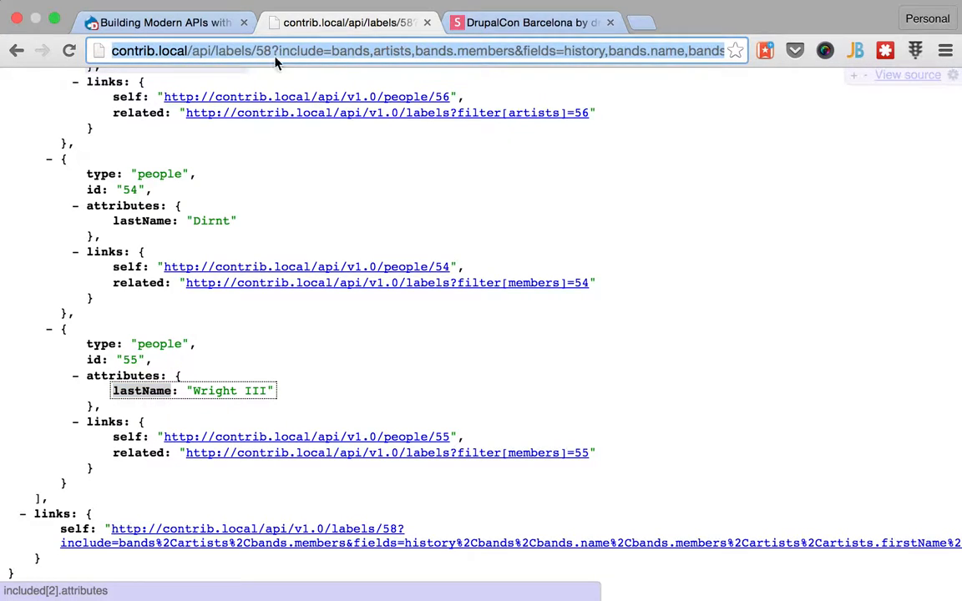
Change the request address to the api/bands collection endpoint, listing two bands
{"action": "left_click", "coordinate": [280, 51]}
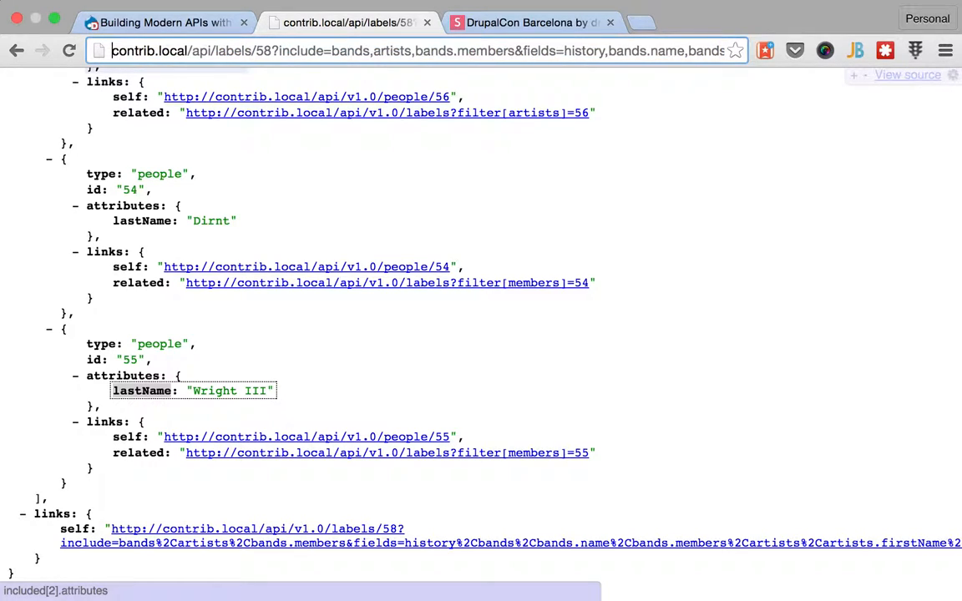
{"action": "double_click", "coordinate": [242, 51]}
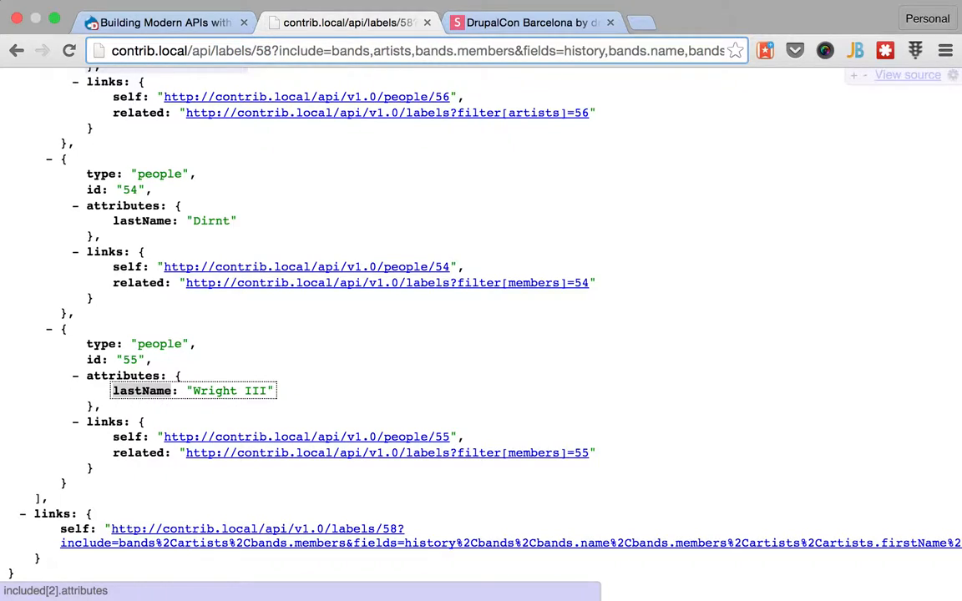
{"action": "left_click", "coordinate": [215, 51]}
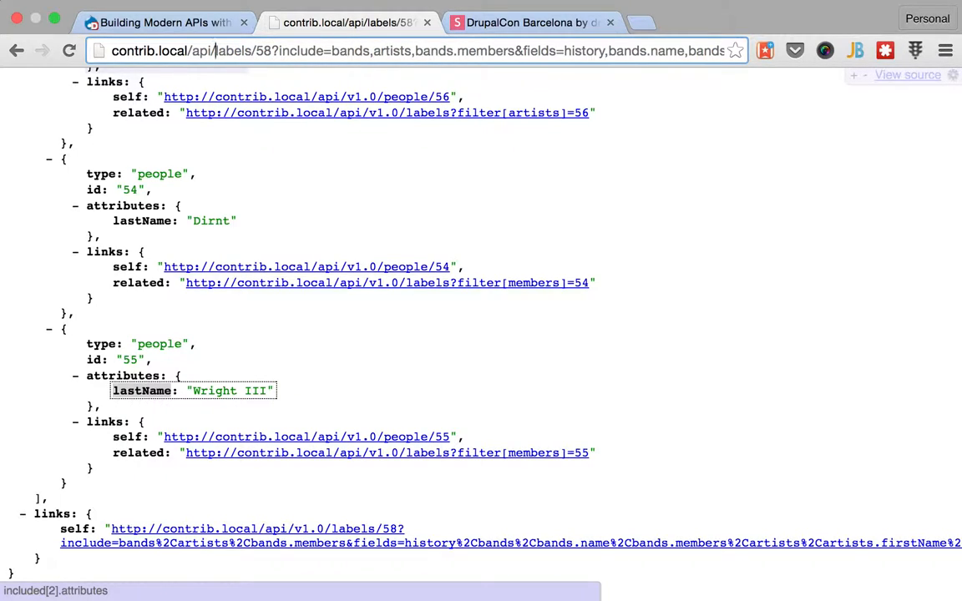
{"action": "left_click", "coordinate": [426, 51]}
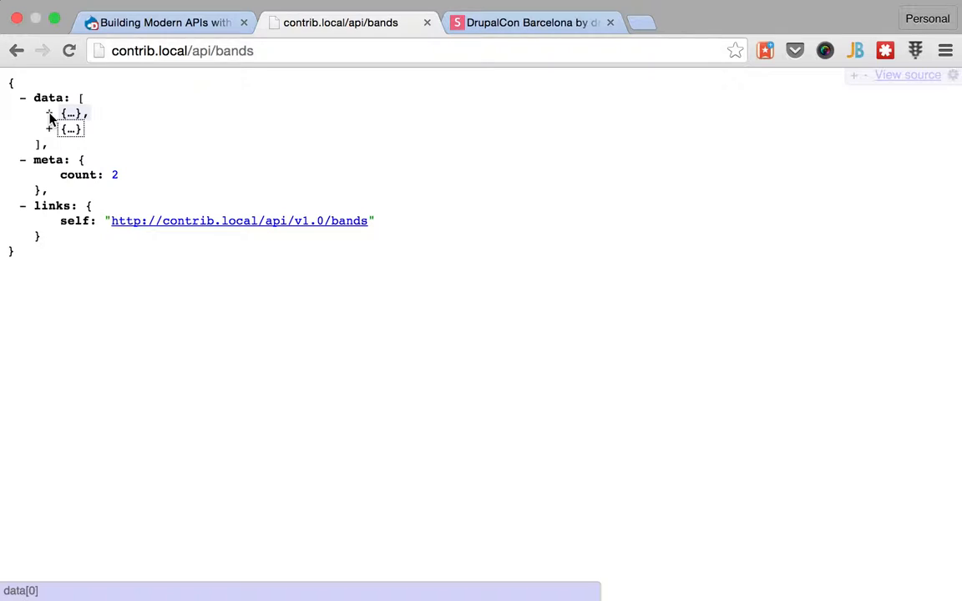
Expand The Drupals and Green Day entries and scroll to Green Day's members 53, 54, 55
{"action": "left_click", "coordinate": [49, 114]}
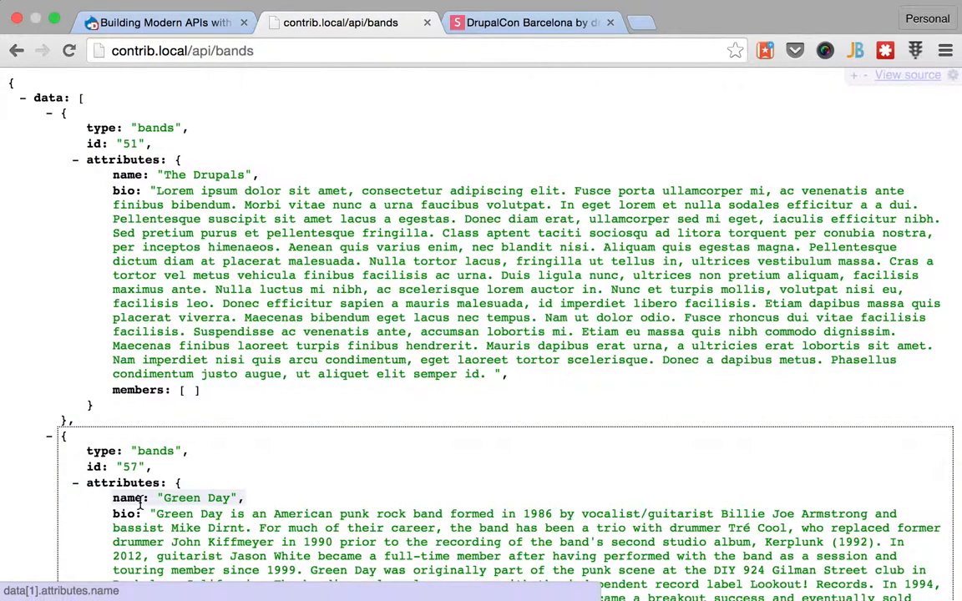
{"action": "scroll", "scroll_direction": "down", "scroll_amount": 3}
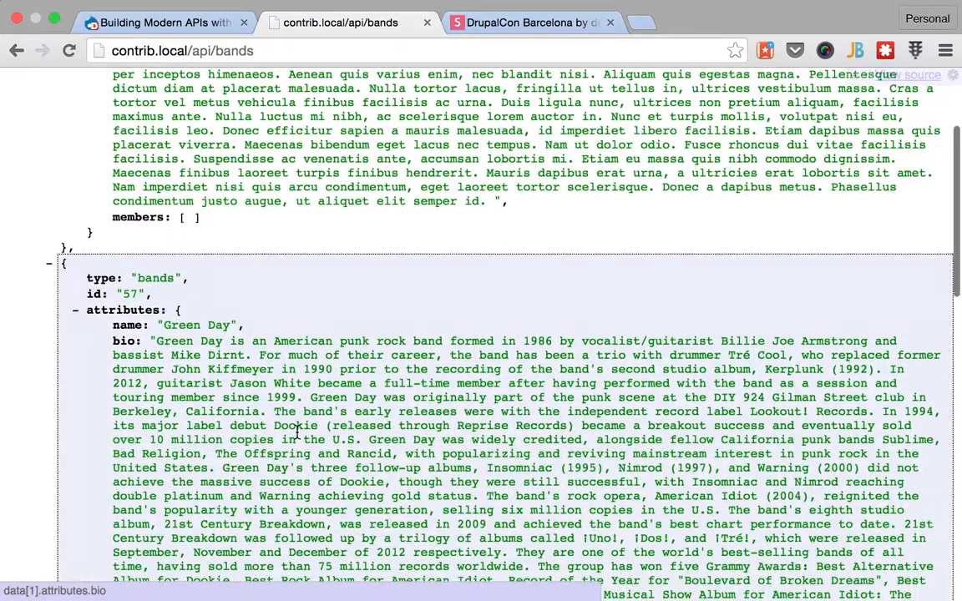
{"action": "scroll", "scroll_direction": "down", "scroll_amount": 3}
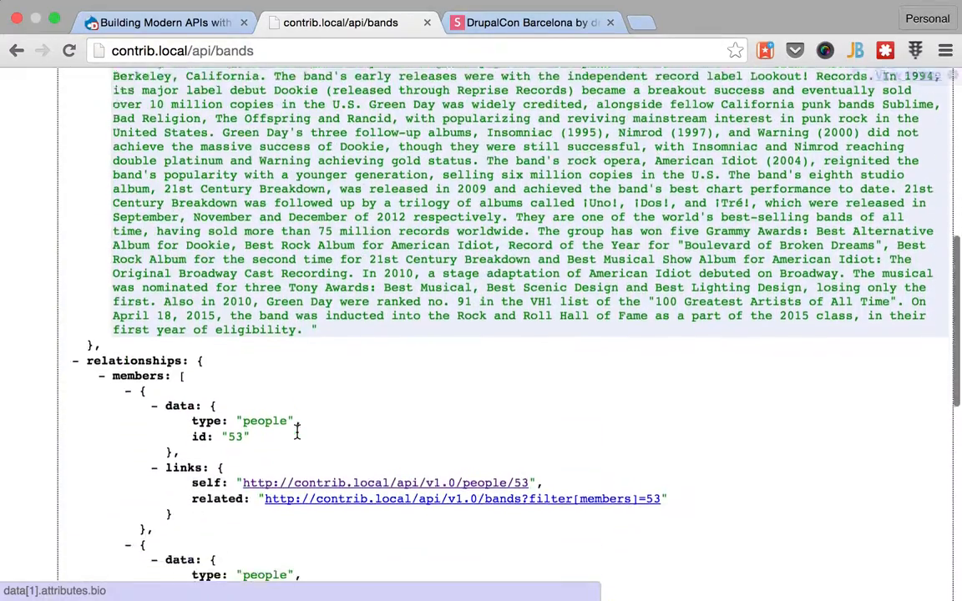
{"action": "scroll", "scroll_direction": "down", "scroll_amount": 3}
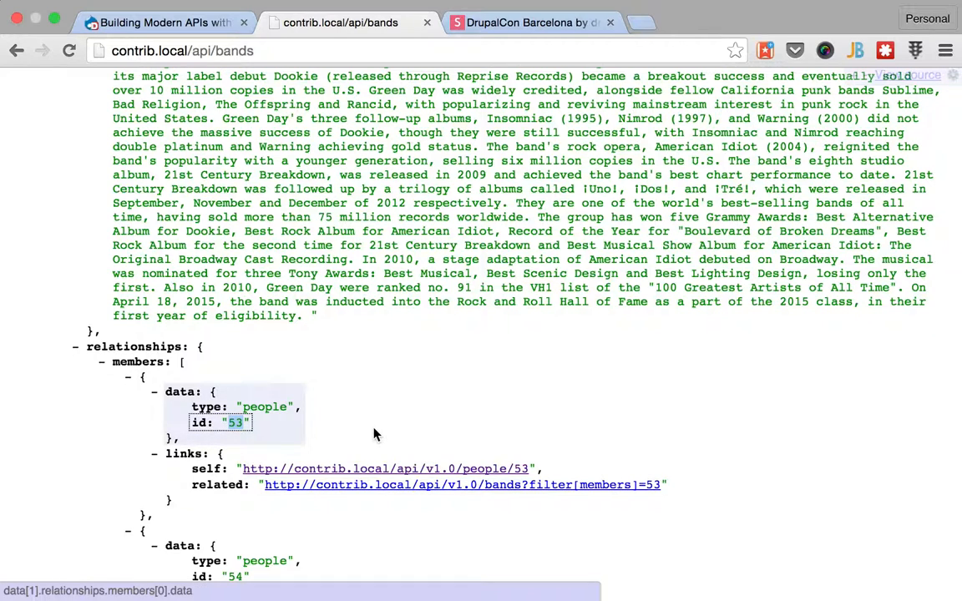
{"action": "mouse_move", "coordinate": [314, 430]}
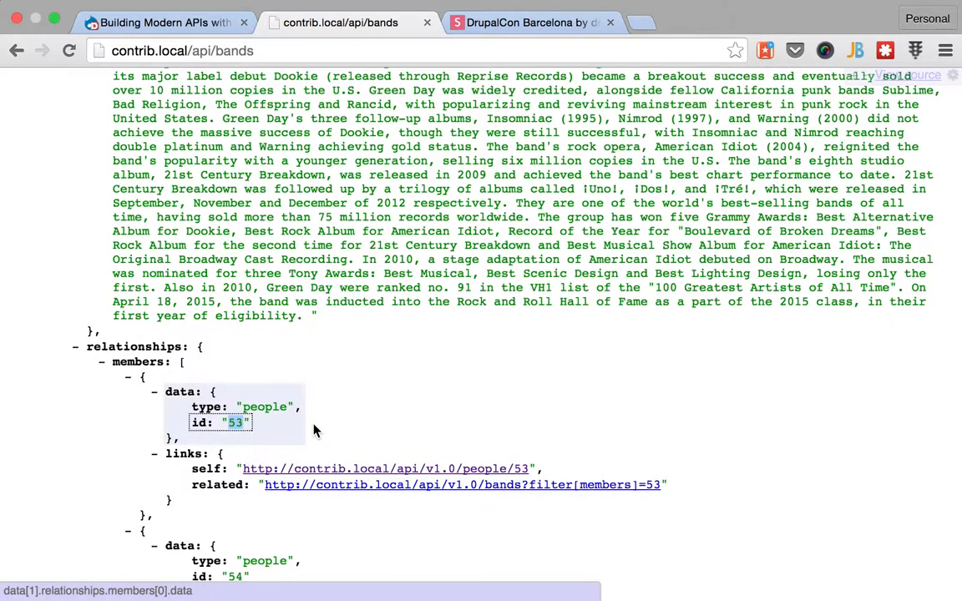
{"action": "scroll", "scroll_direction": "down", "scroll_amount": 3}
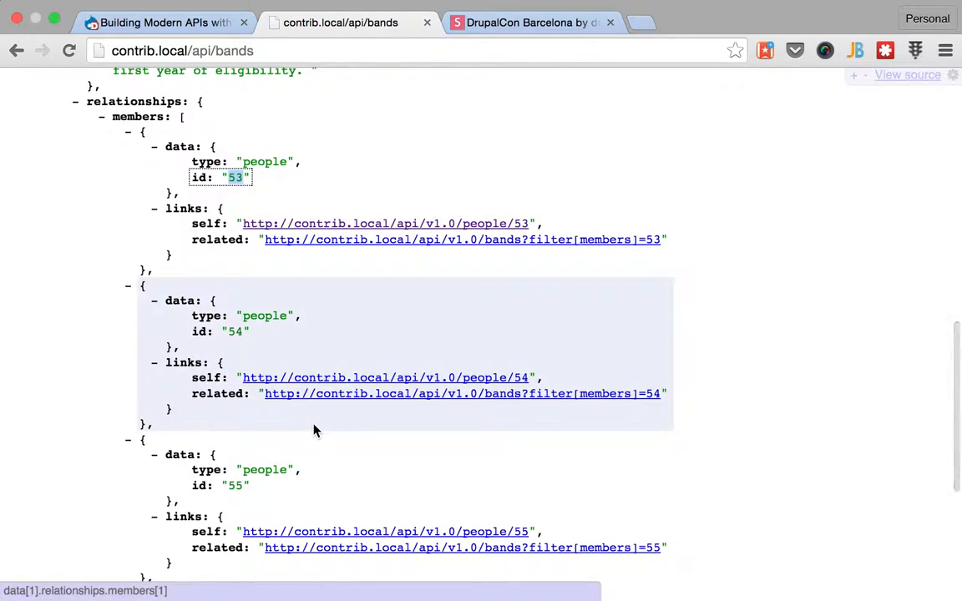